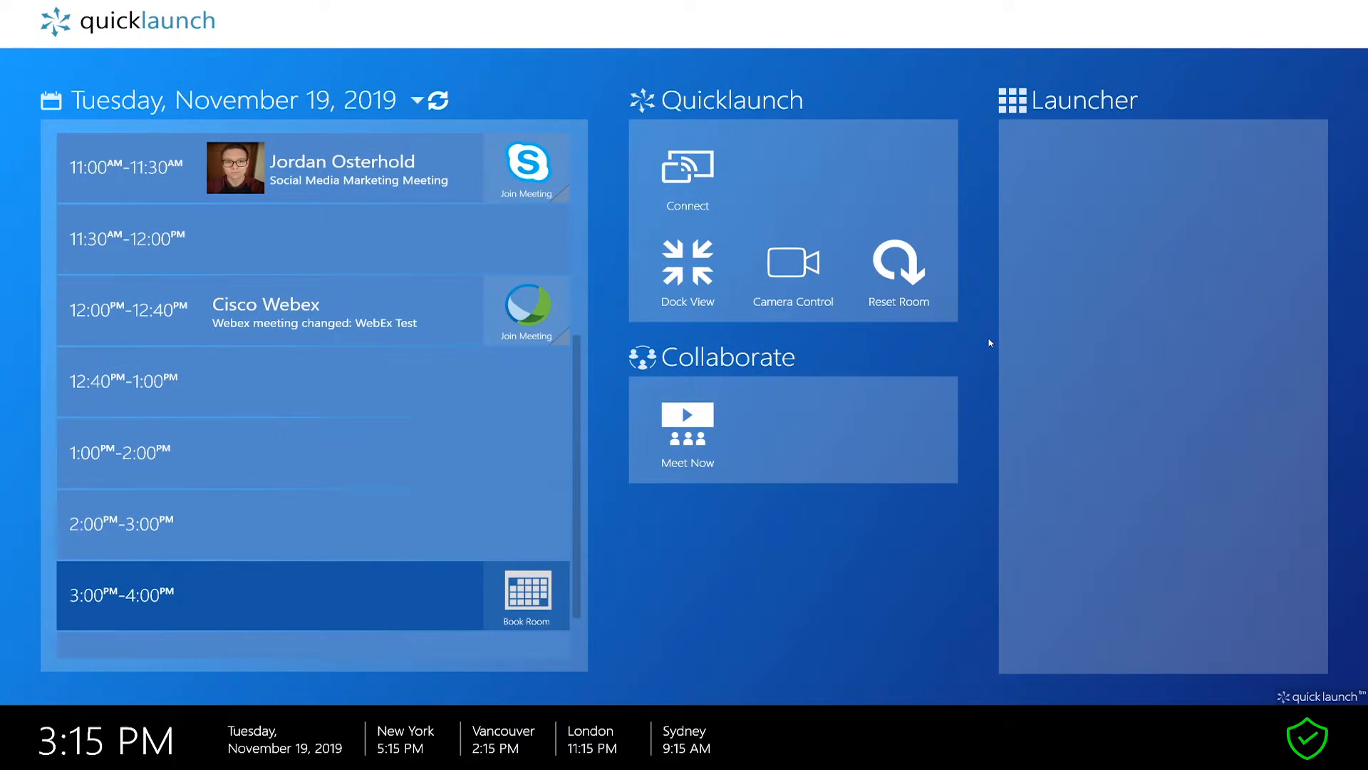
Reveal the hidden settings gear on the Quicklaunch home screen with Ctrl+Alt+S.
{"action": "key", "text": "ctrl+alt+s"}
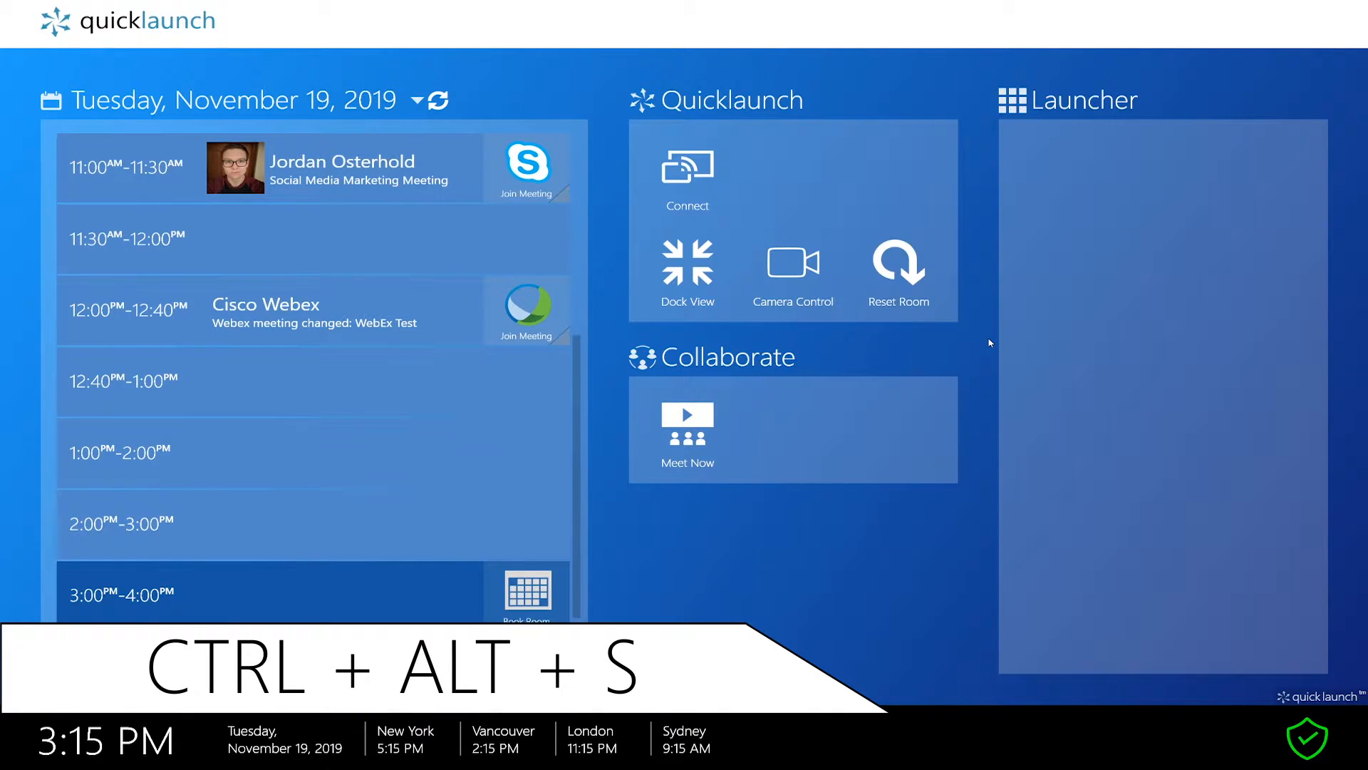
{"action": "key", "text": "ctrl+alt+s"}
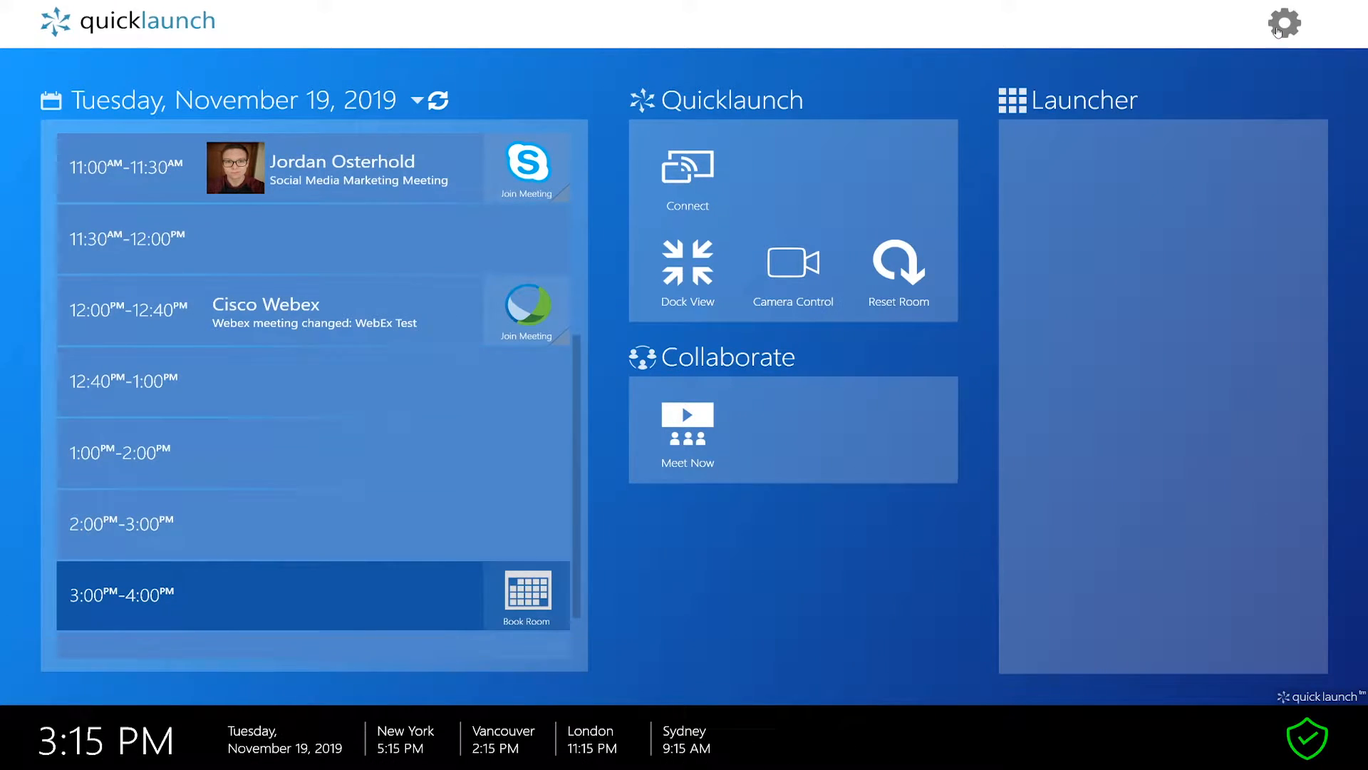
Add a new fullscreen screen, identify the monitors, and set its Screen Id to 4.
{"action": "left_click", "coordinate": [1283, 23]}
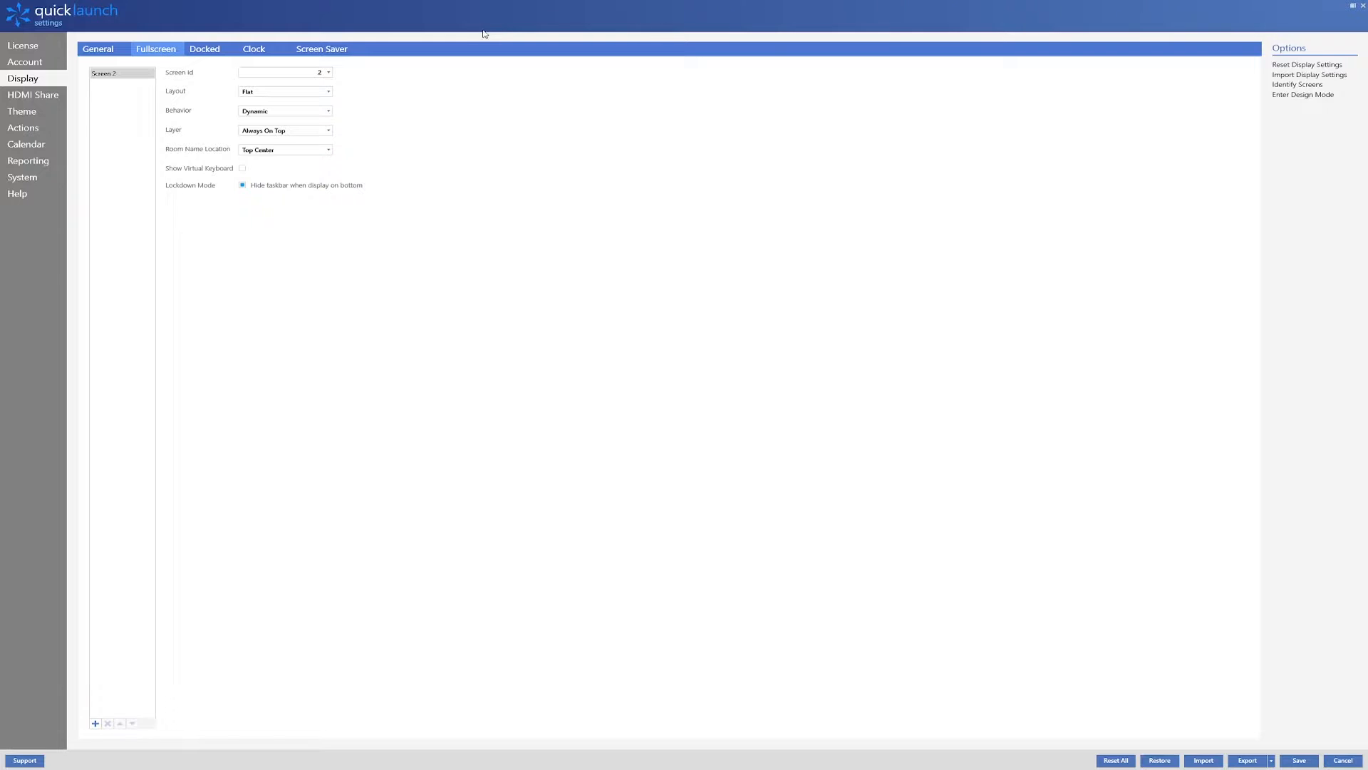
{"action": "mouse_move", "coordinate": [23, 79]}
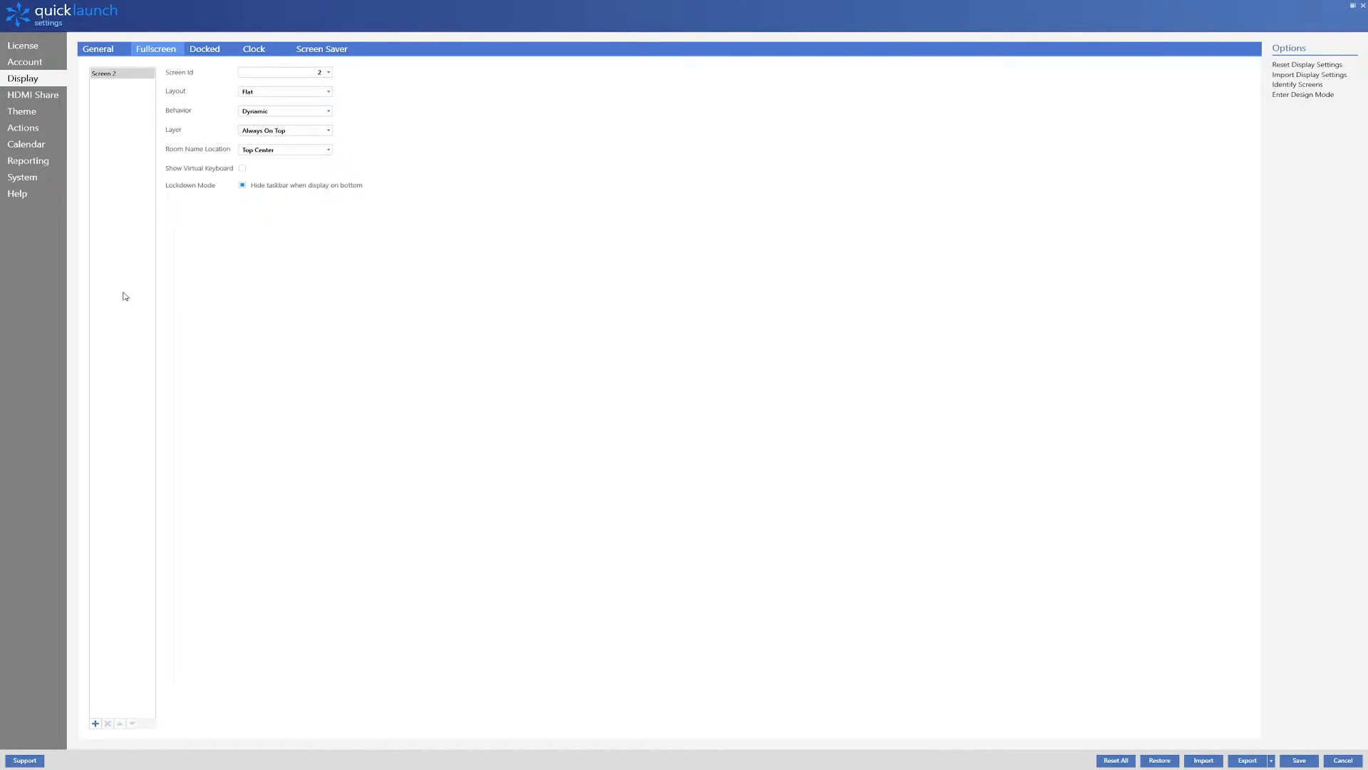
{"action": "mouse_move", "coordinate": [95, 724]}
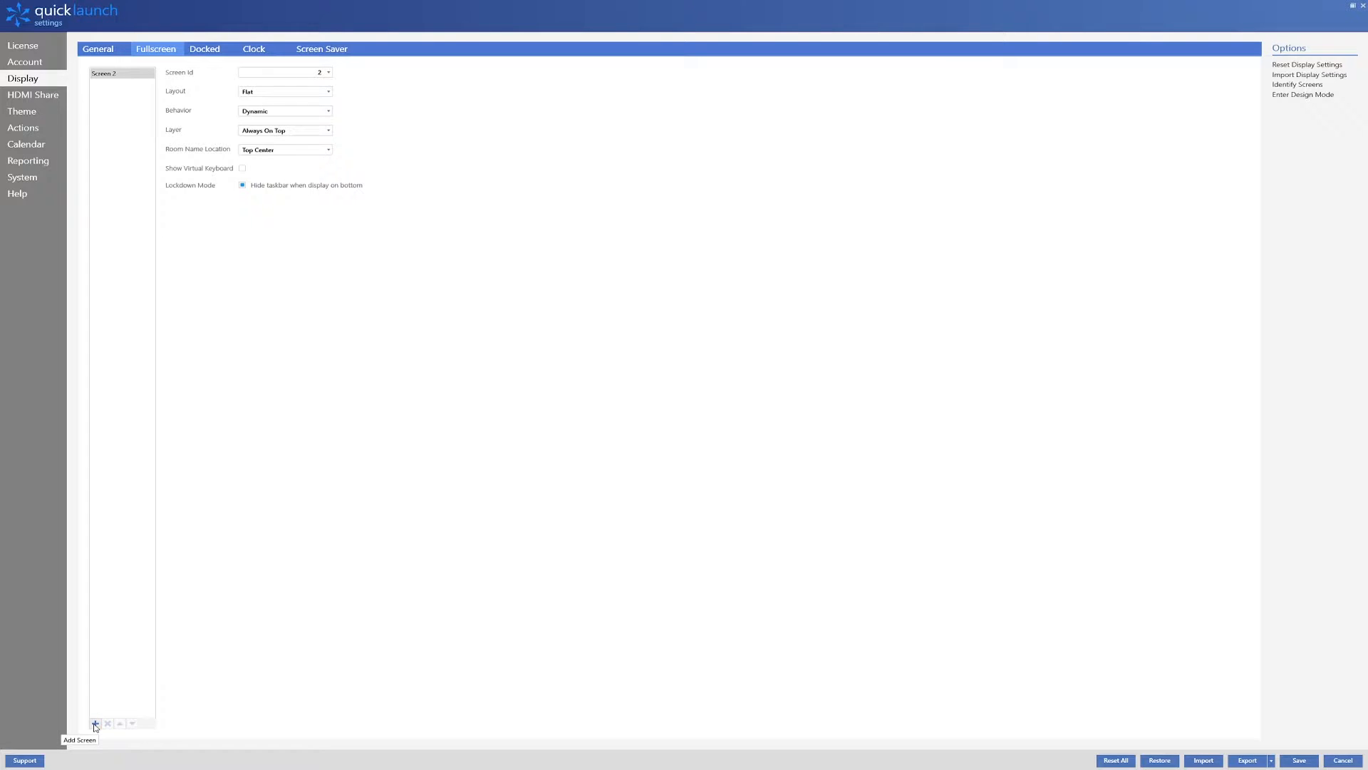
{"action": "left_click", "coordinate": [95, 725]}
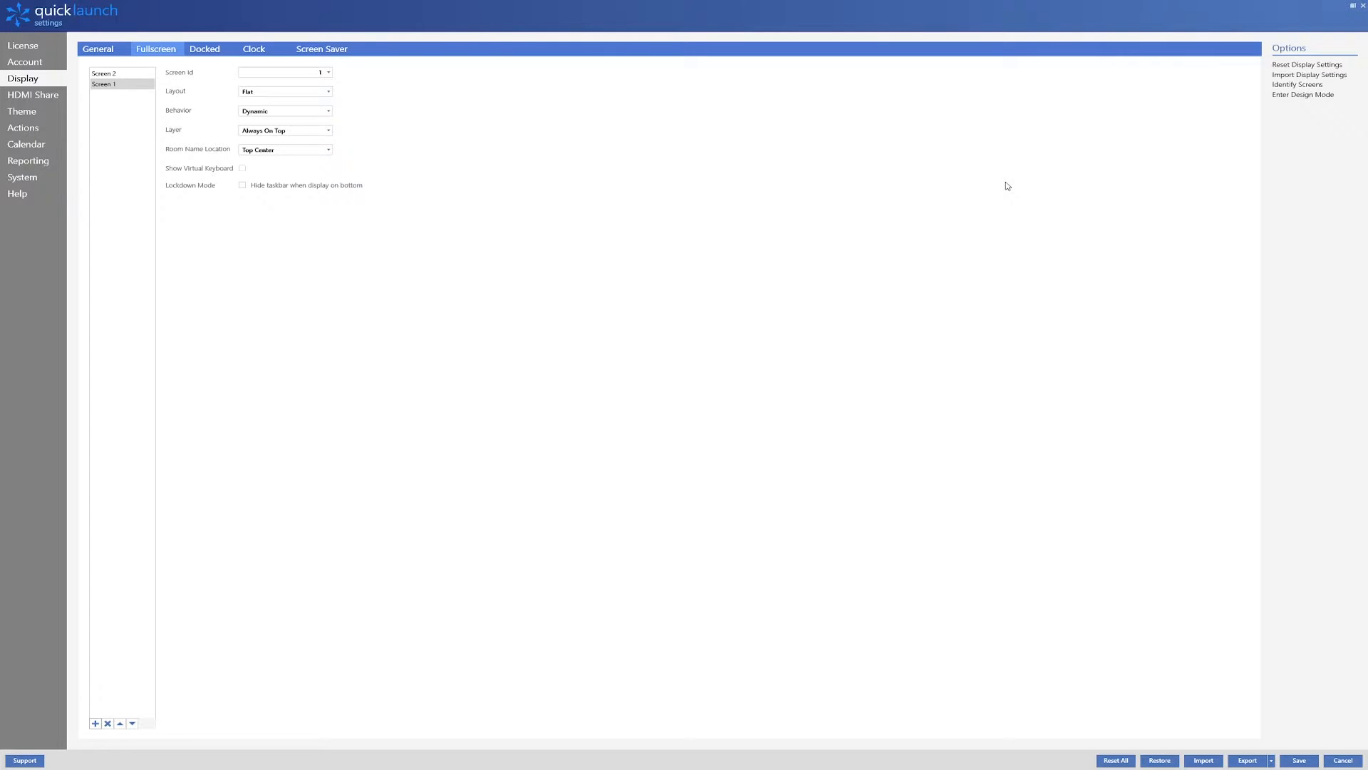
{"action": "mouse_move", "coordinate": [1298, 85]}
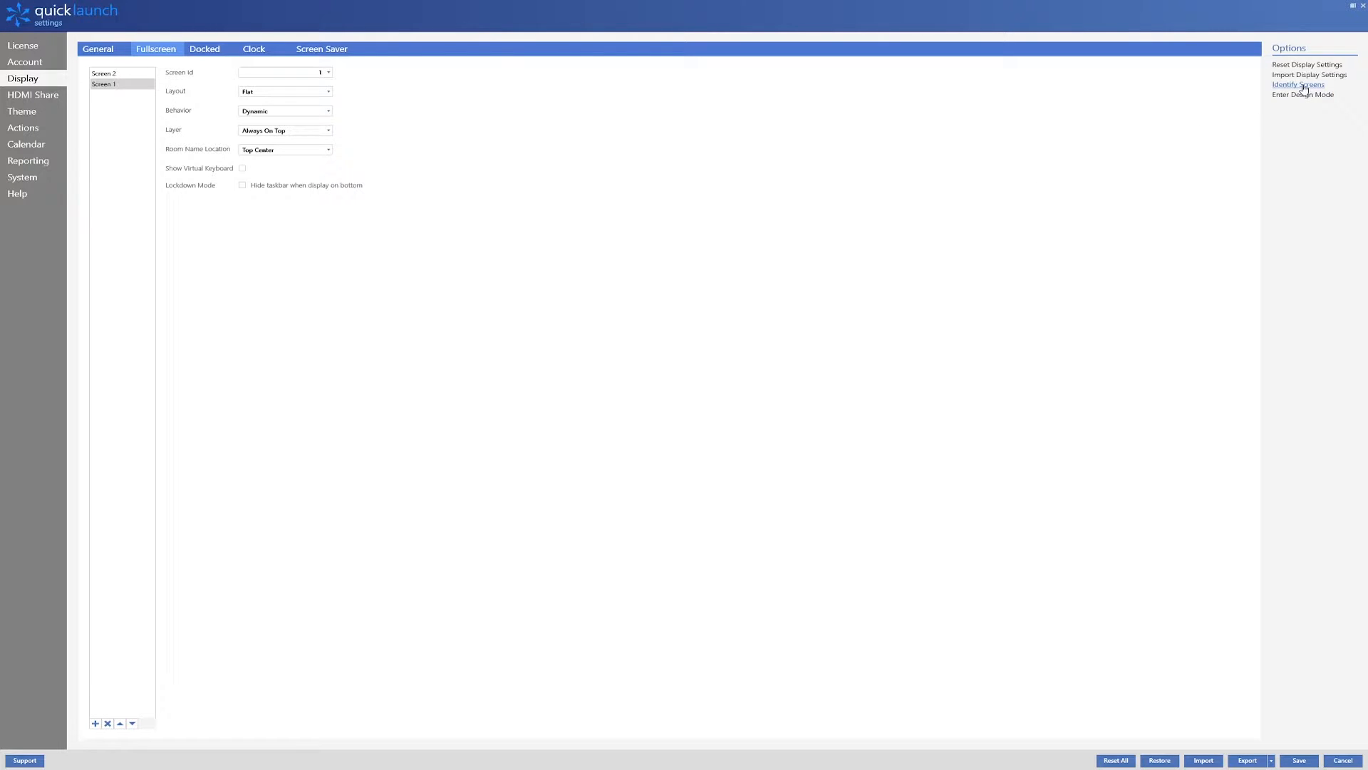
{"action": "left_click", "coordinate": [1298, 85]}
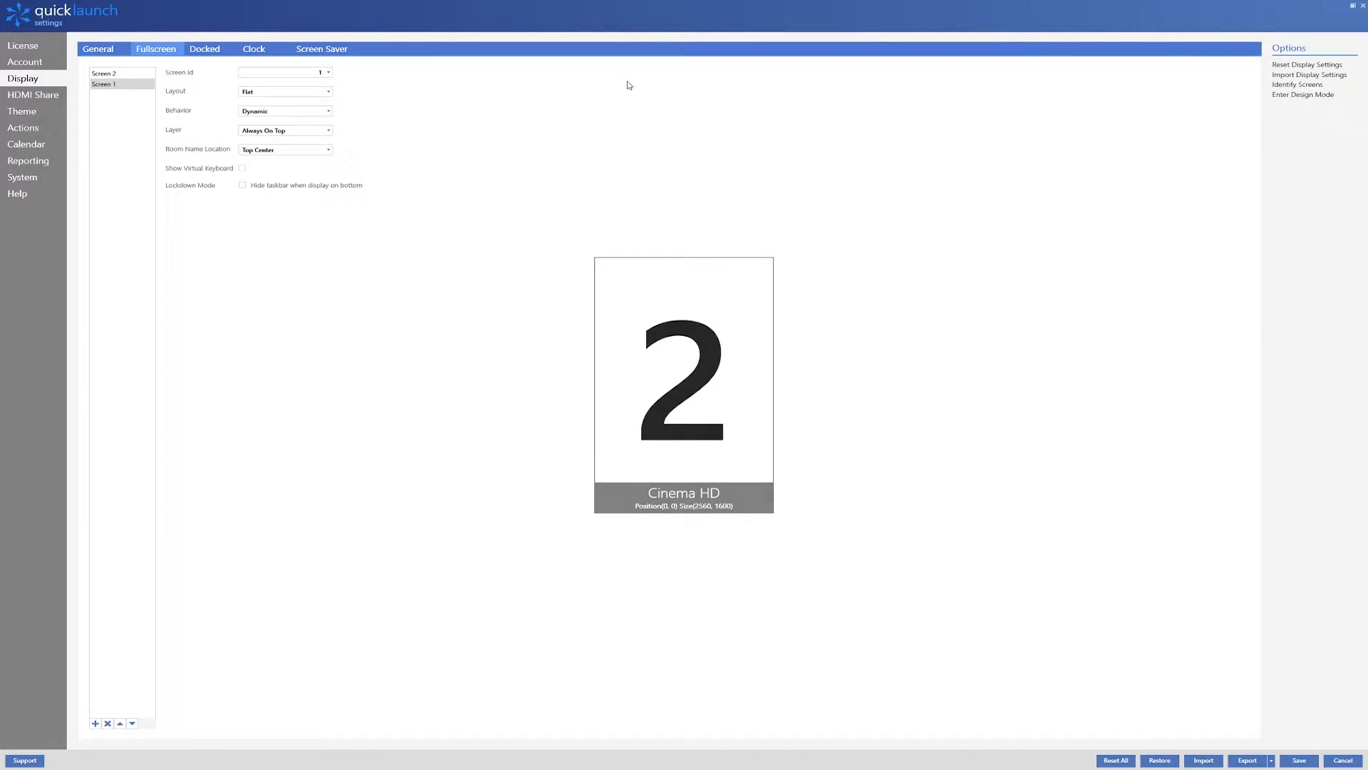
{"action": "left_click", "coordinate": [327, 71]}
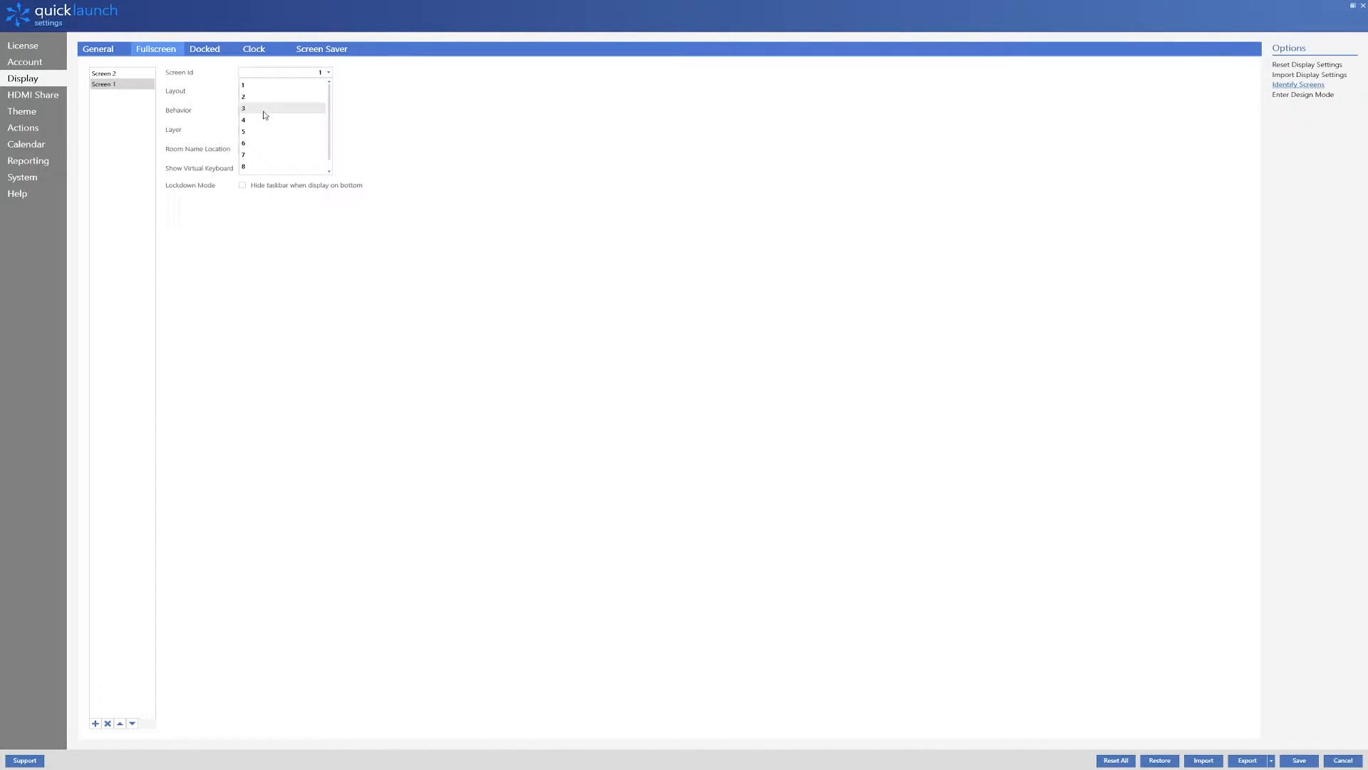
{"action": "left_click", "coordinate": [244, 96]}
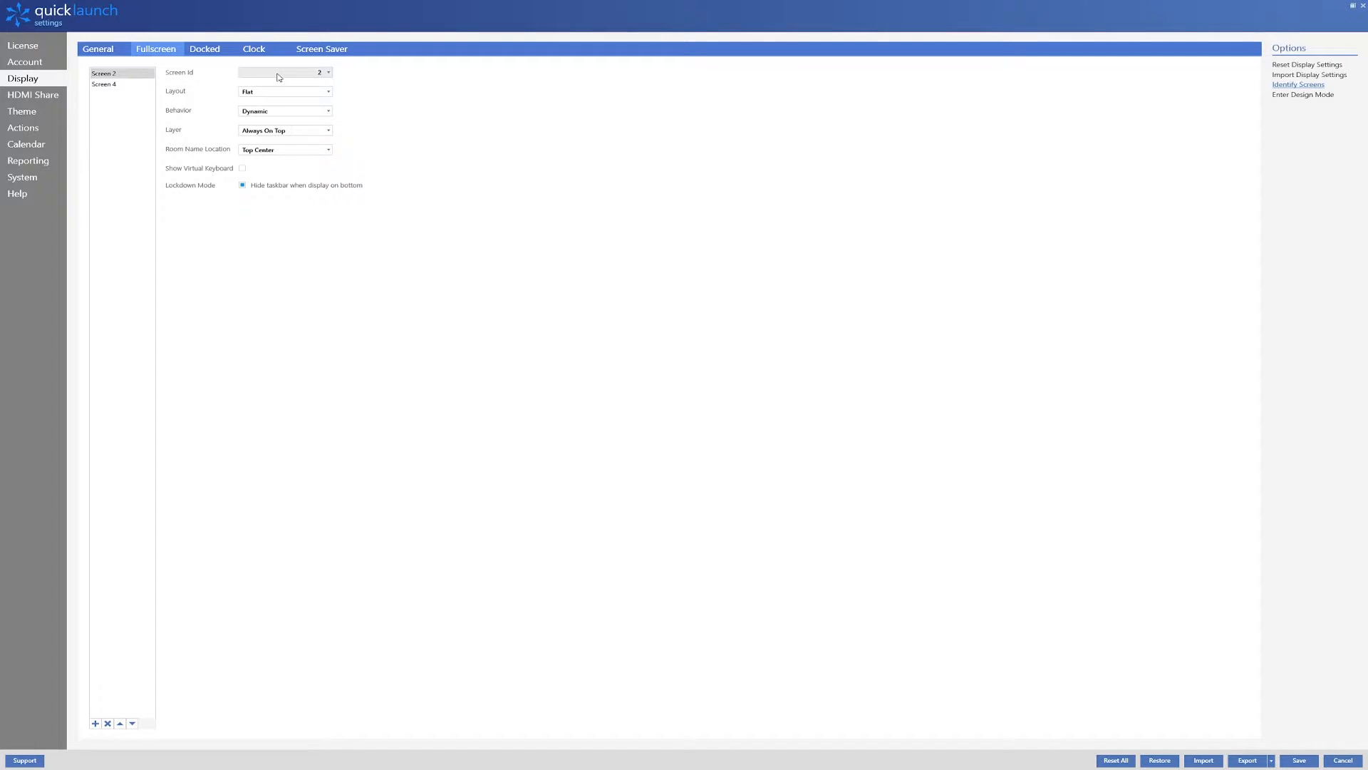
{"action": "mouse_move", "coordinate": [129, 91]}
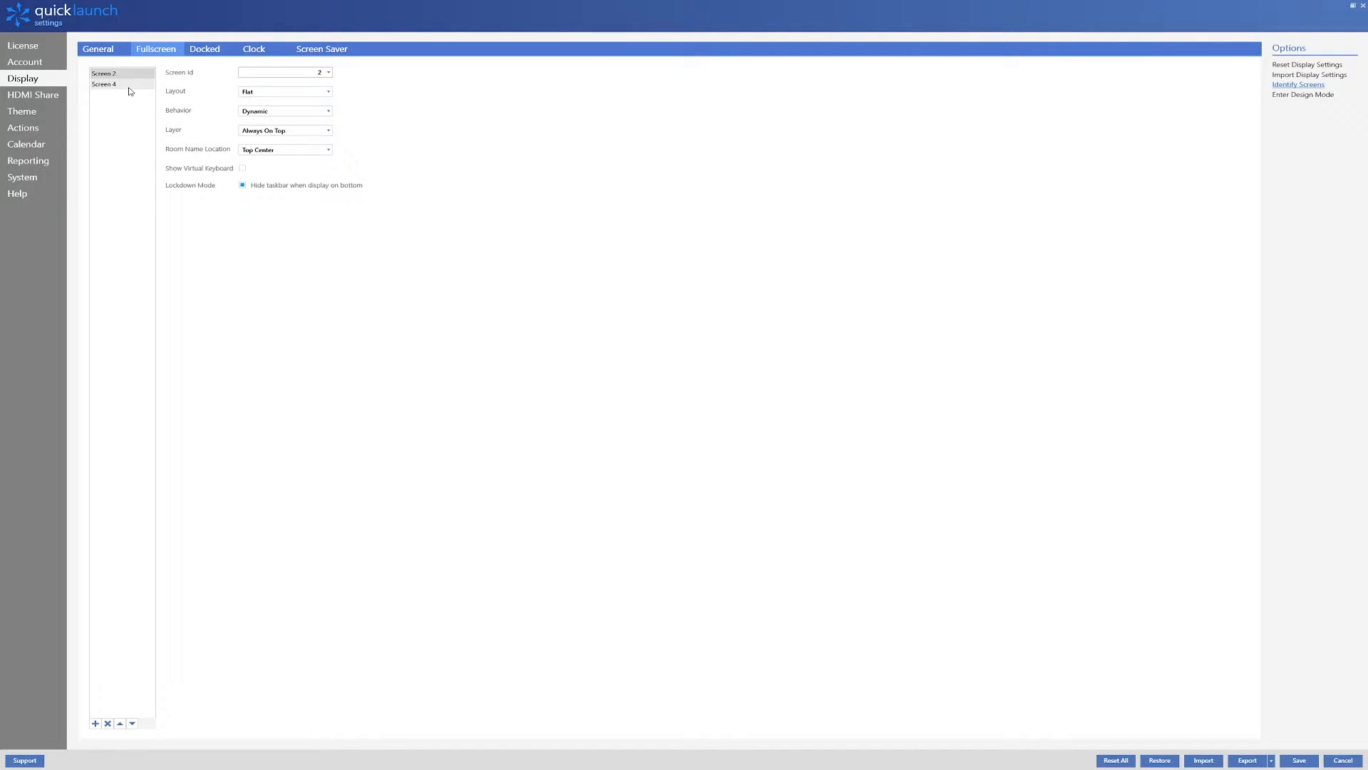
Set Screen 4 to Tabbed layout and Fixed behaviour, reviewing the Right Status Bar options.
{"action": "left_click", "coordinate": [104, 84]}
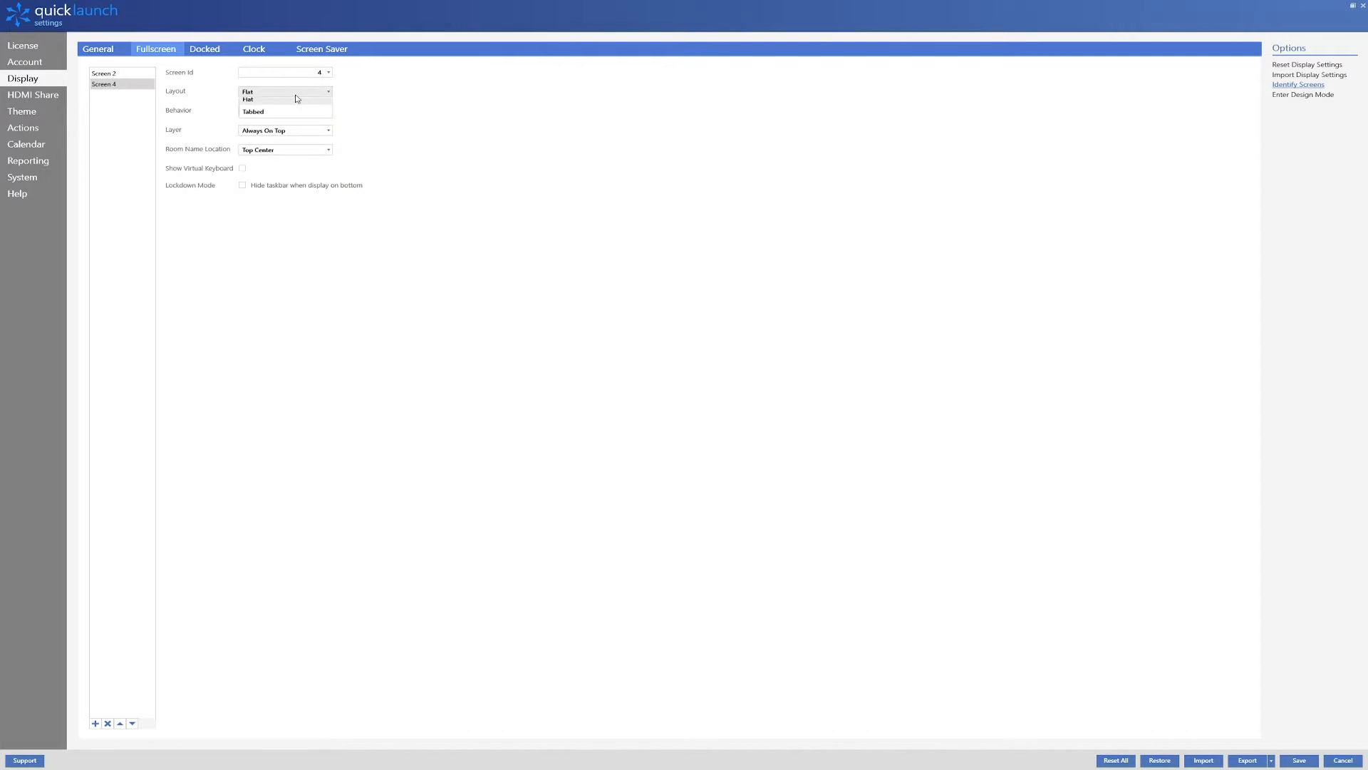
{"action": "left_click", "coordinate": [252, 111]}
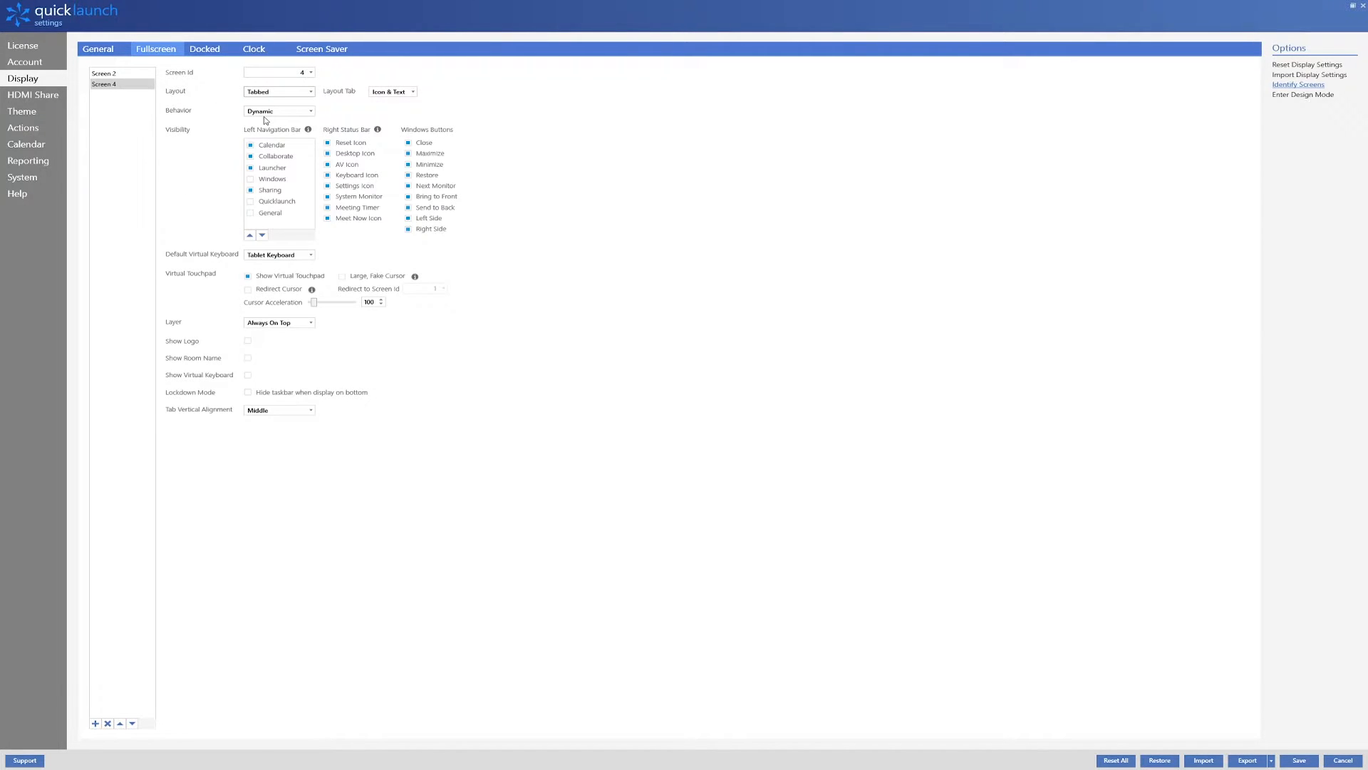
{"action": "mouse_move", "coordinate": [330, 113]}
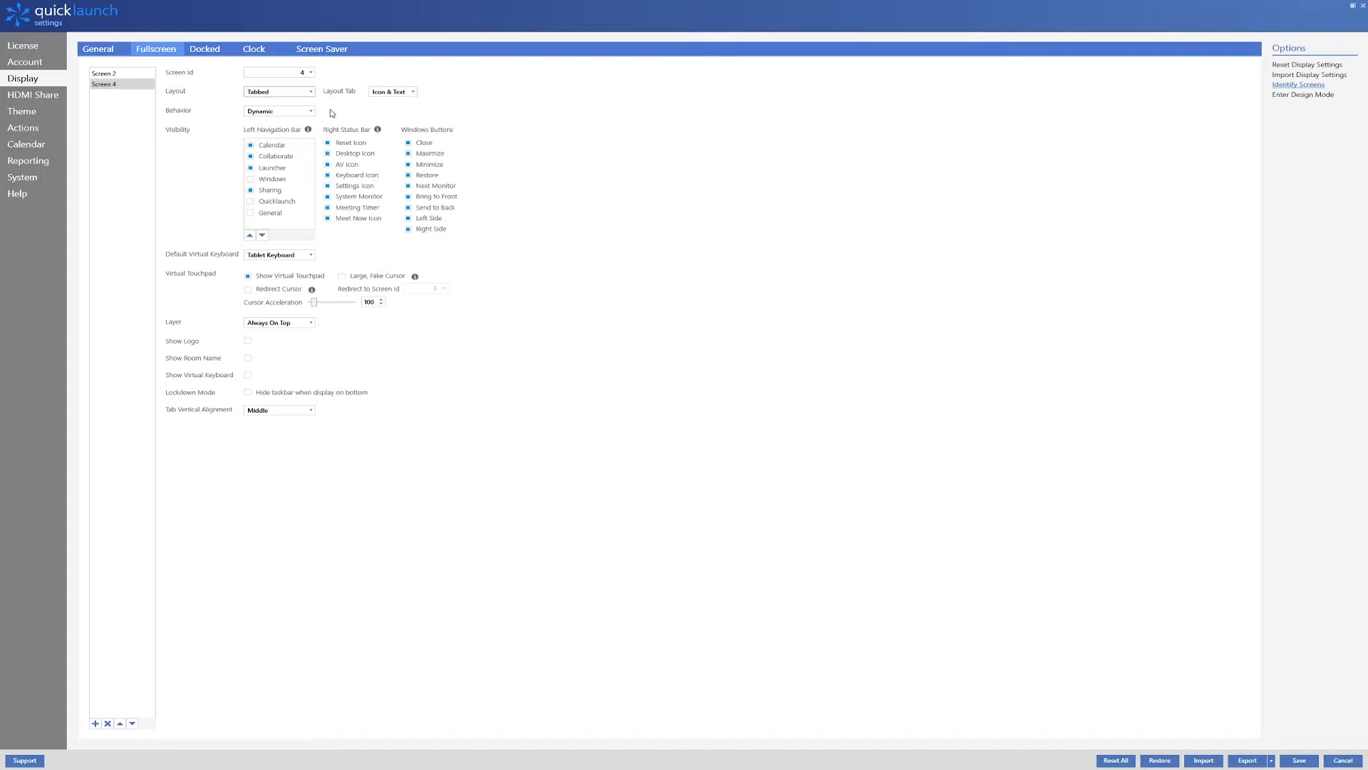
{"action": "left_click", "coordinate": [279, 111]}
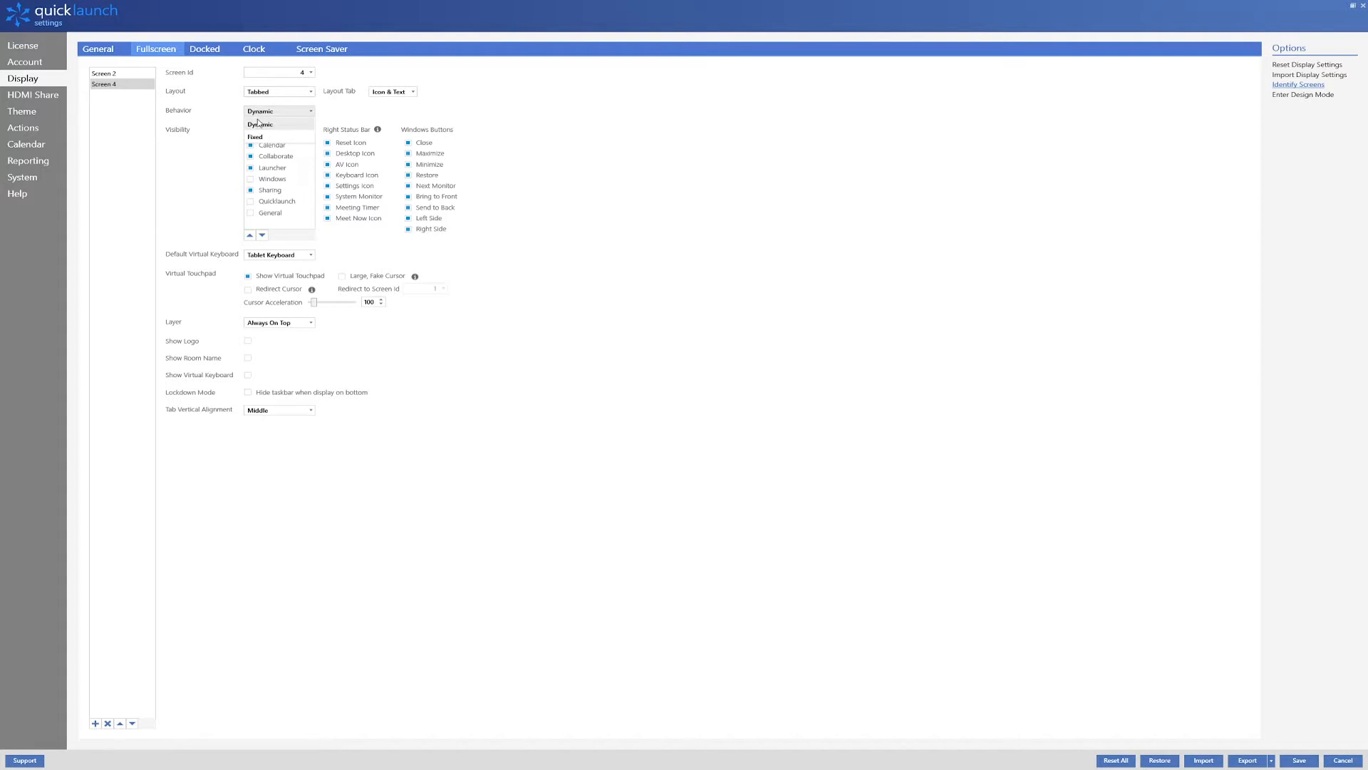
{"action": "left_click", "coordinate": [255, 137]}
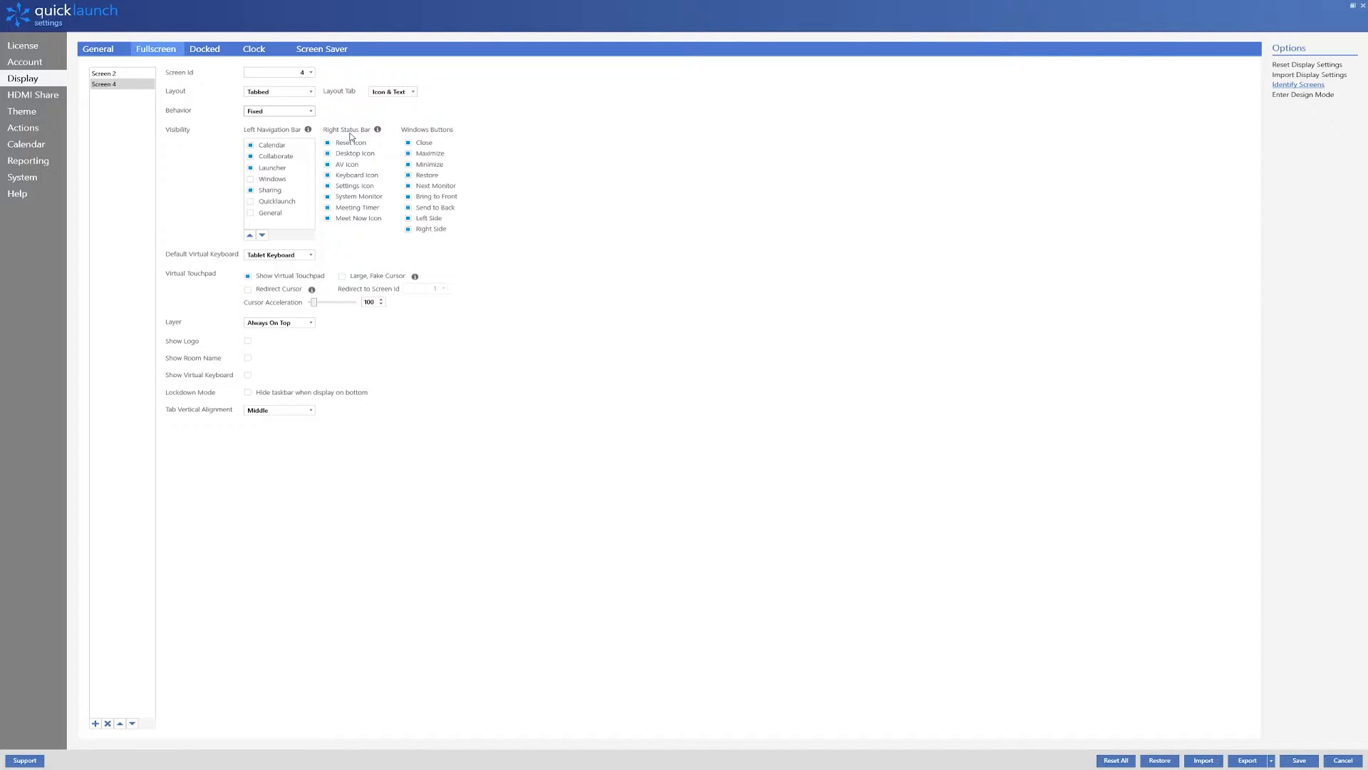
{"action": "mouse_move", "coordinate": [283, 135]}
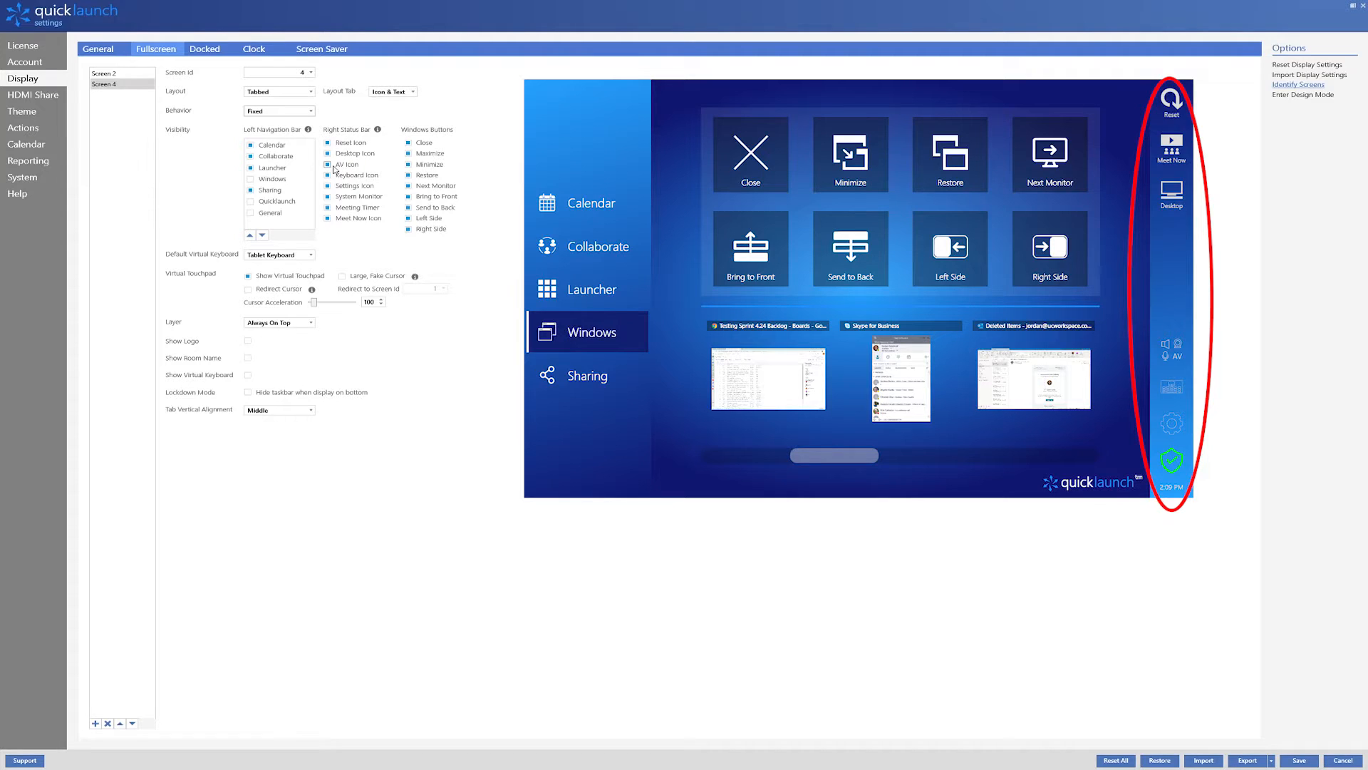
{"action": "left_click", "coordinate": [327, 163]}
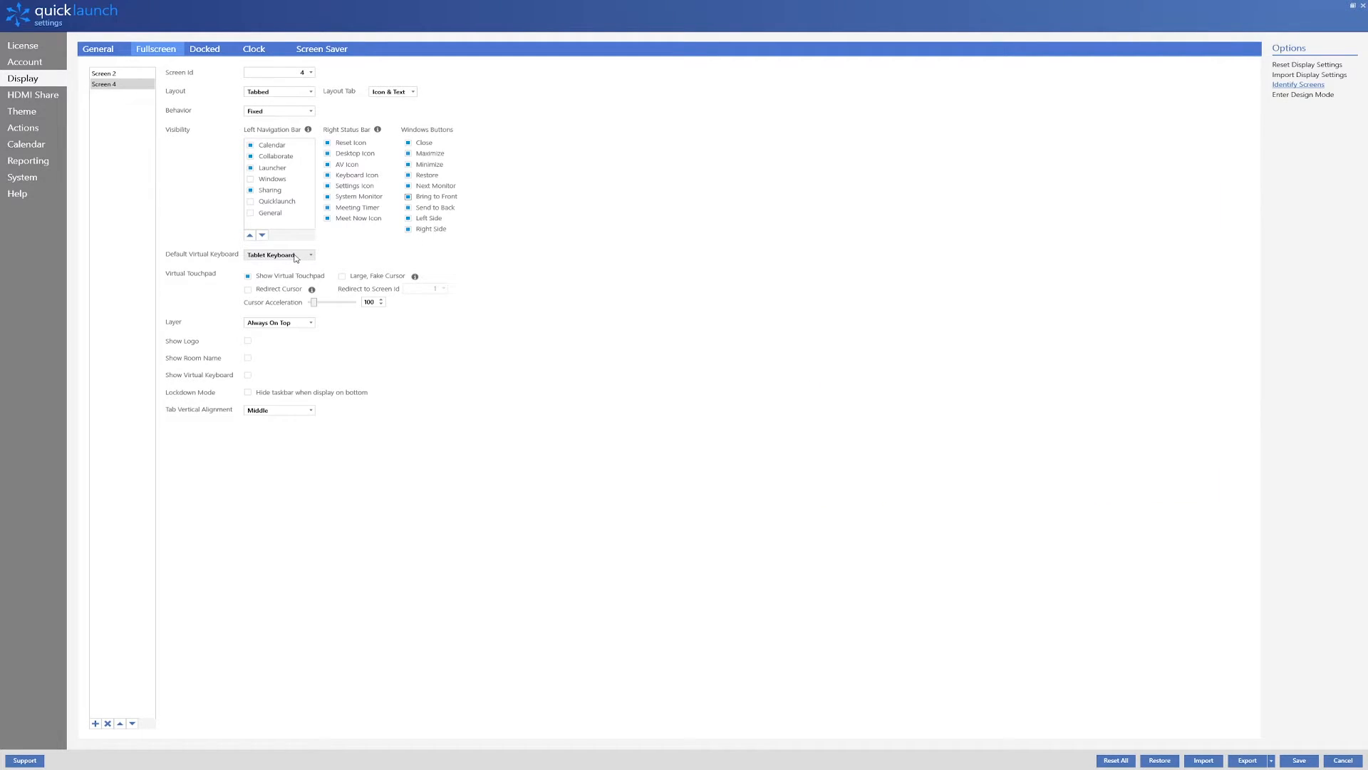
Enable Show Virtual Keyboard for Screen 4, then select Screen 2 in the list.
{"action": "left_click", "coordinate": [280, 254]}
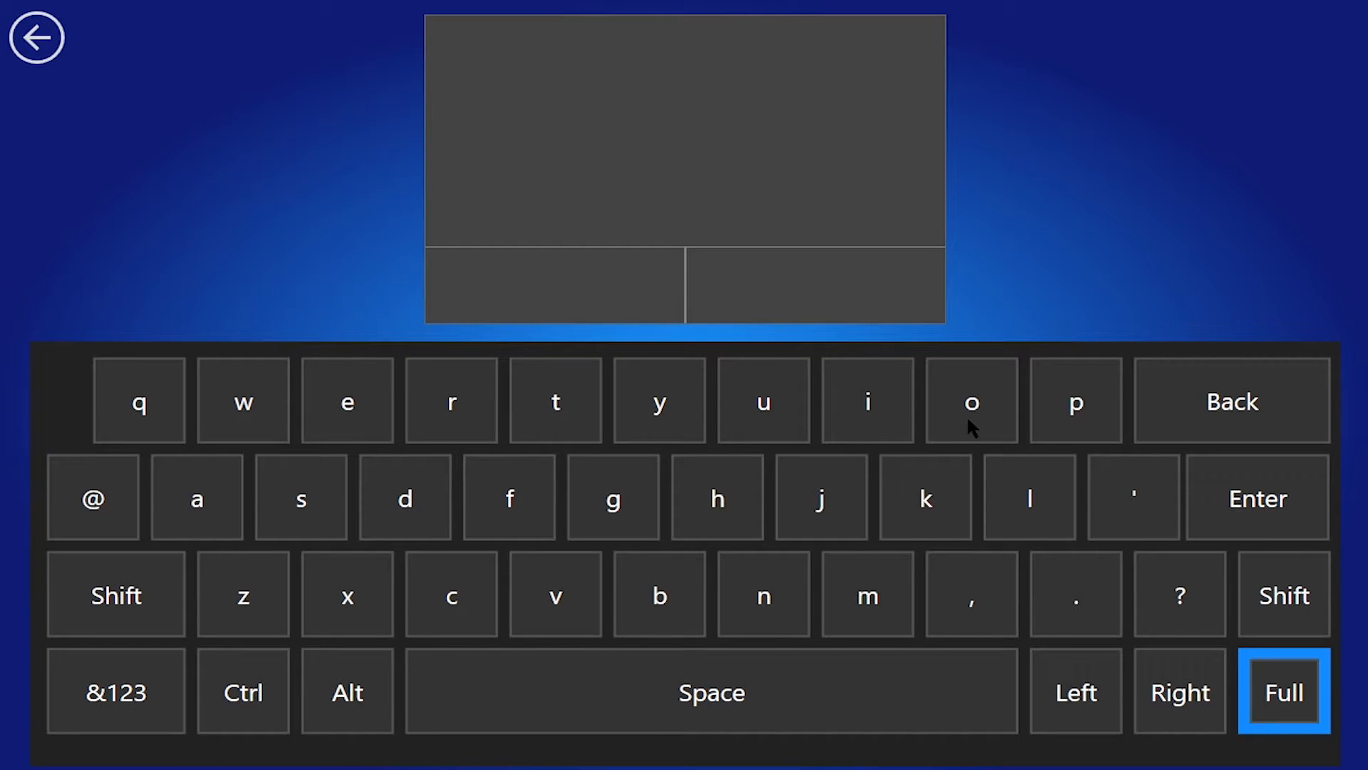
{"action": "left_click", "coordinate": [35, 37]}
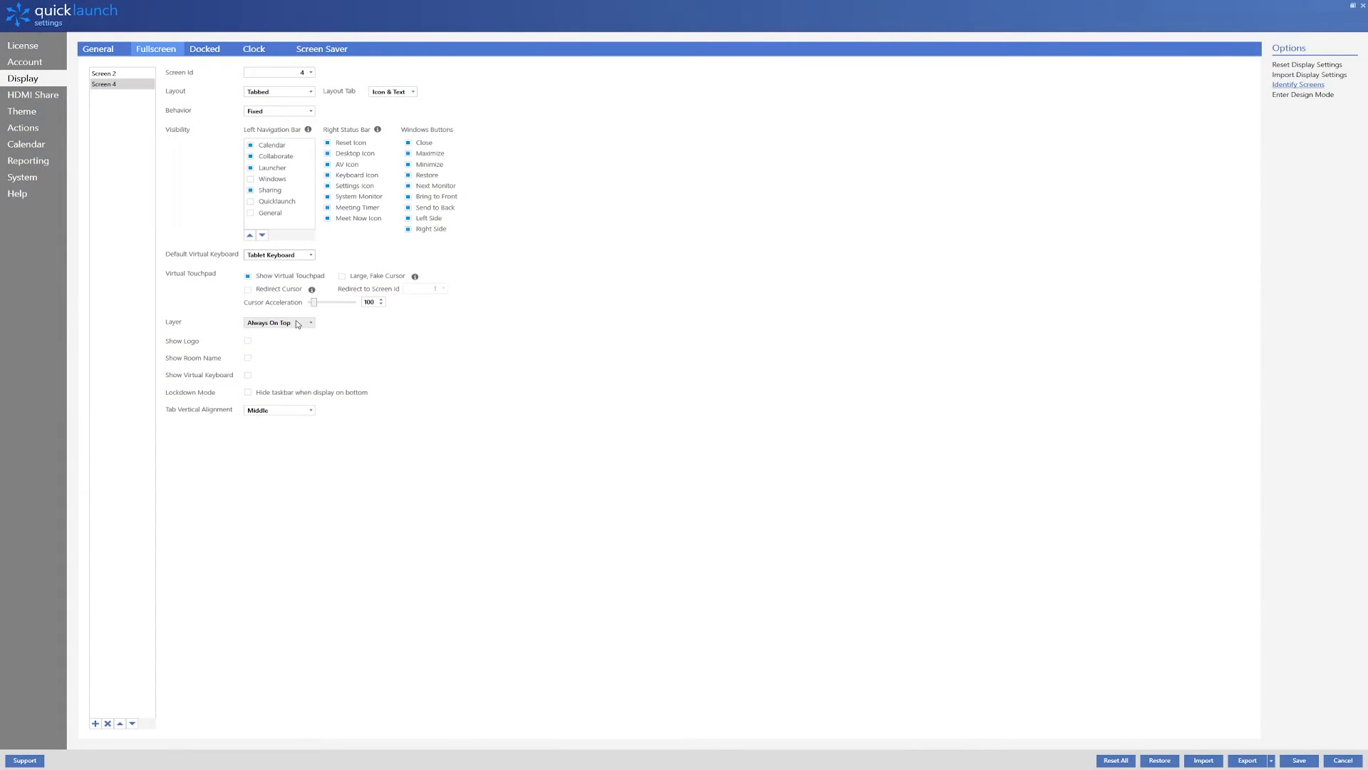
{"action": "left_click", "coordinate": [280, 322]}
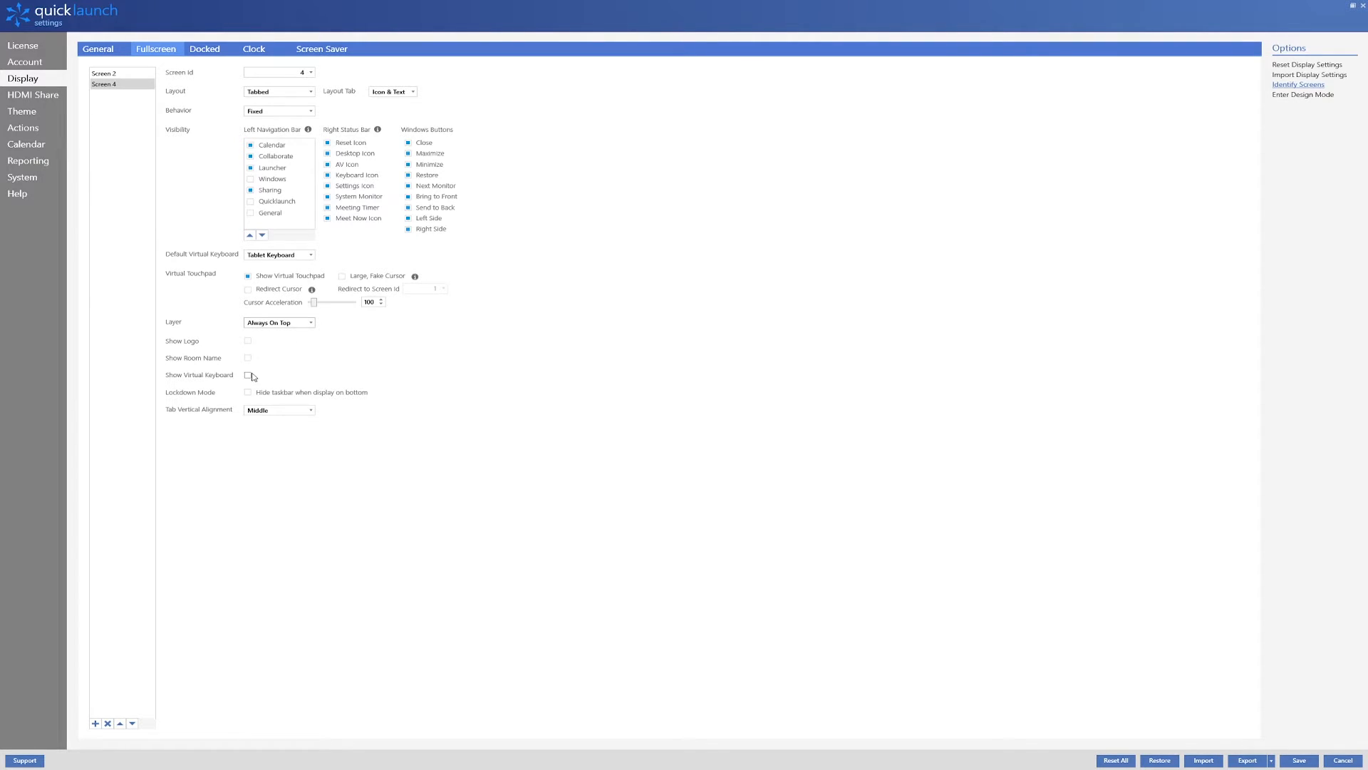
{"action": "left_click", "coordinate": [248, 374]}
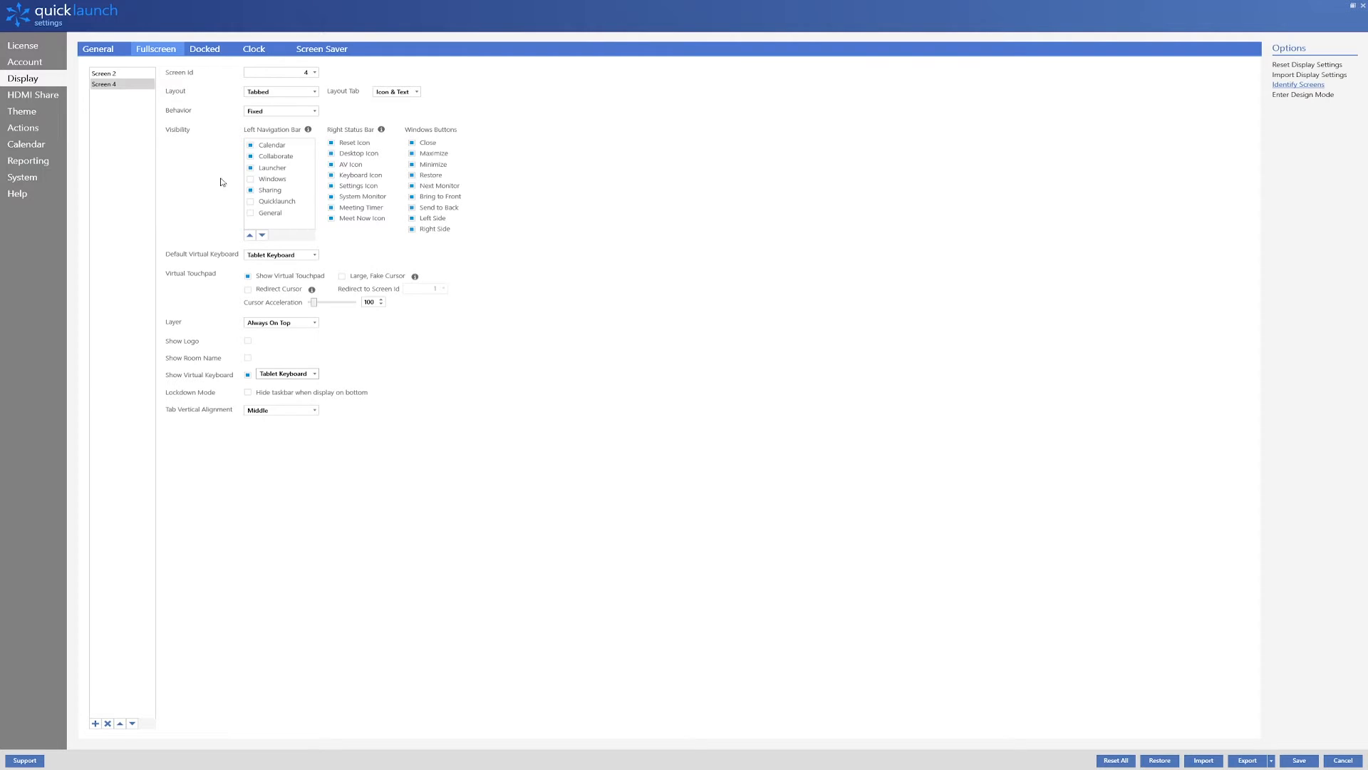
{"action": "left_click", "coordinate": [104, 74]}
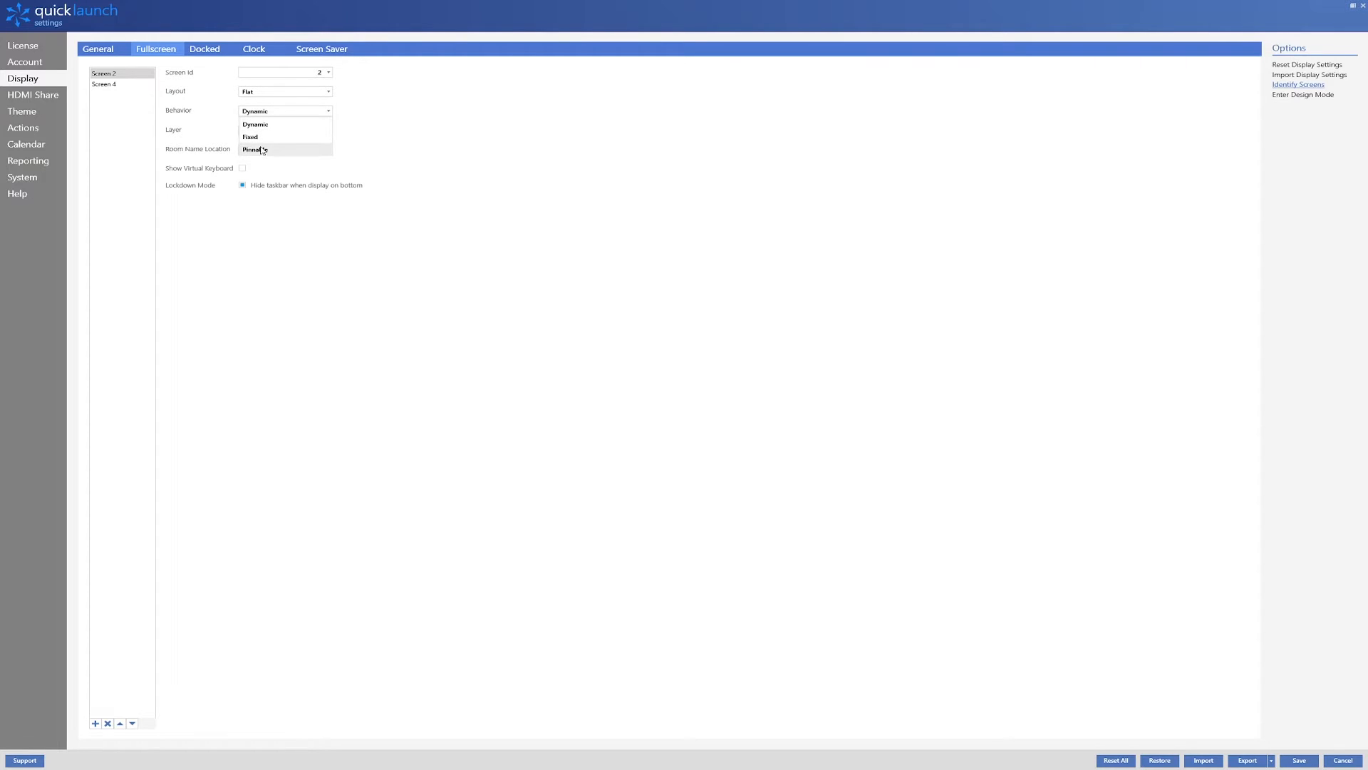
{"action": "mouse_move", "coordinate": [272, 124]}
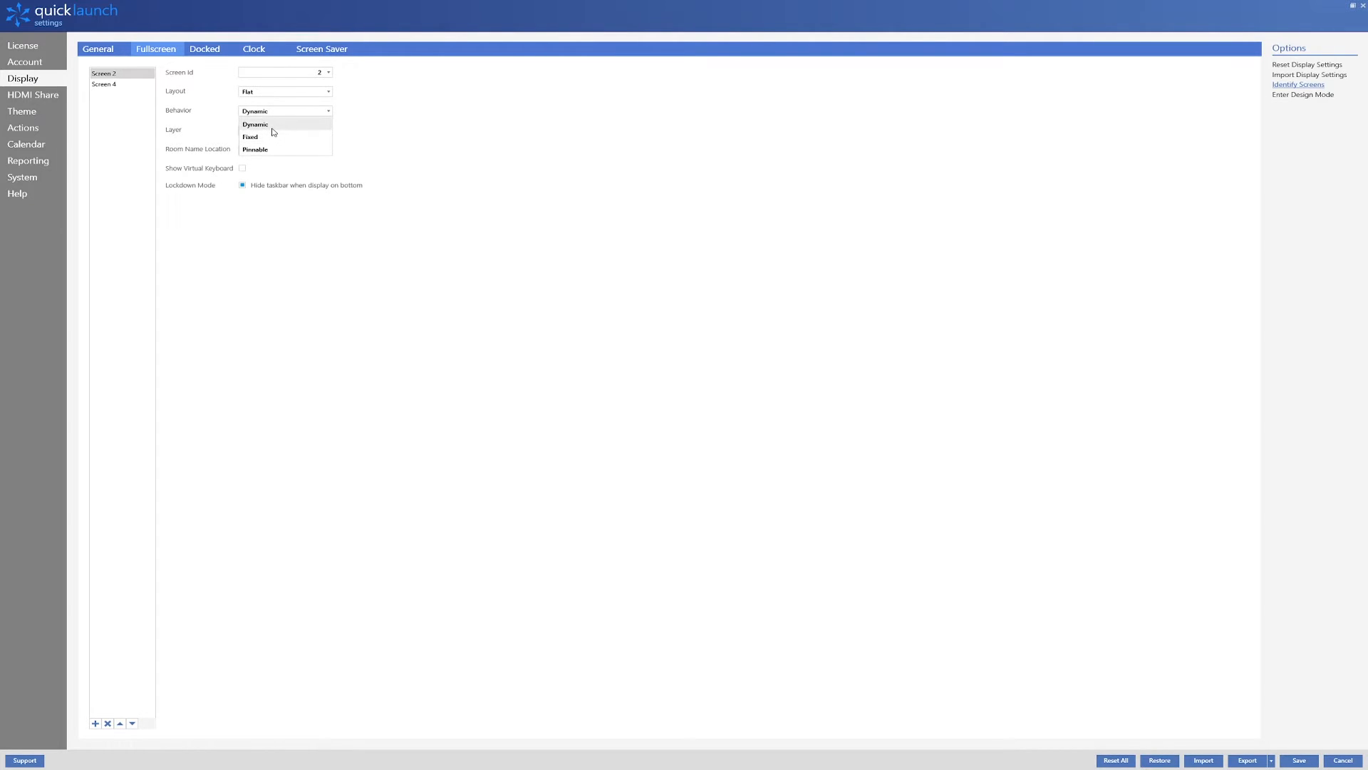
Set Screen 2 to Dynamic behaviour, Always On Bottom layer, with a Windows virtual keyboard.
{"action": "left_click", "coordinate": [254, 124]}
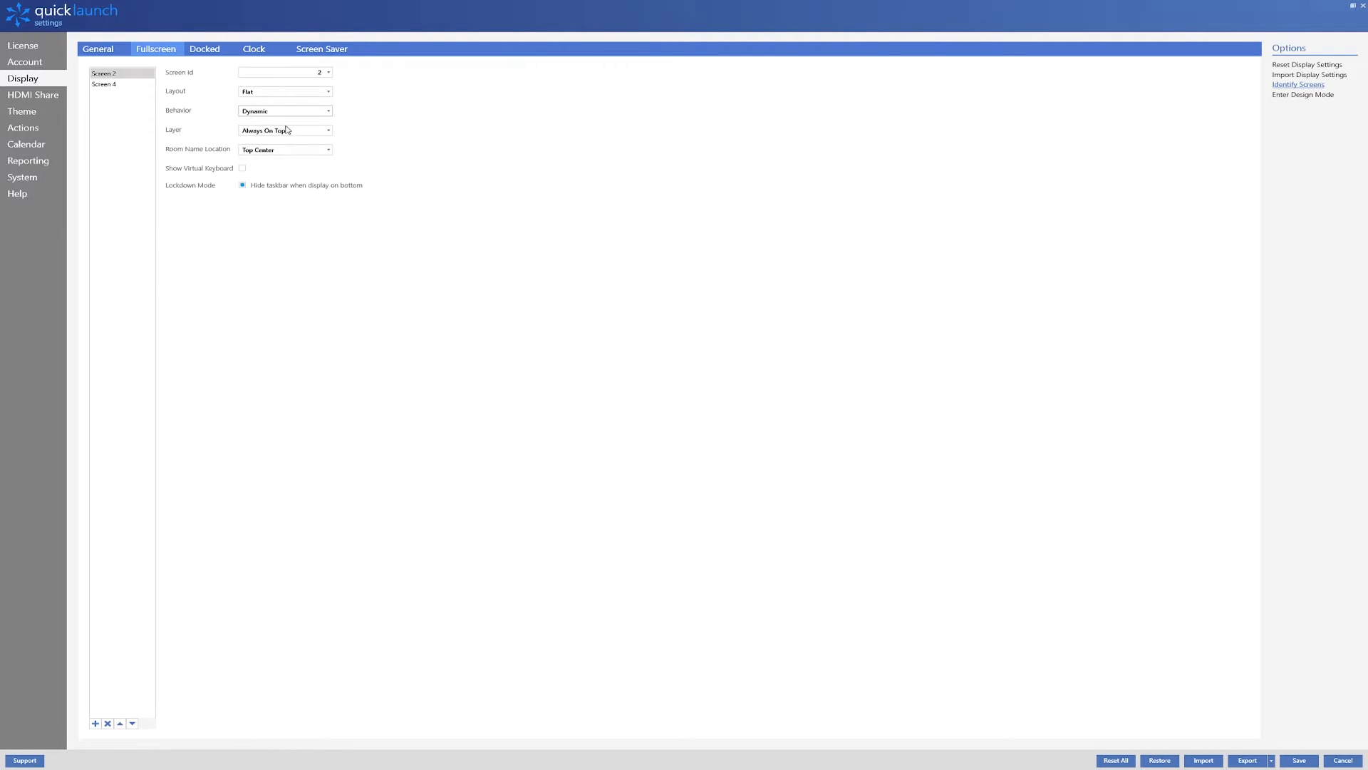
{"action": "left_click", "coordinate": [284, 129]}
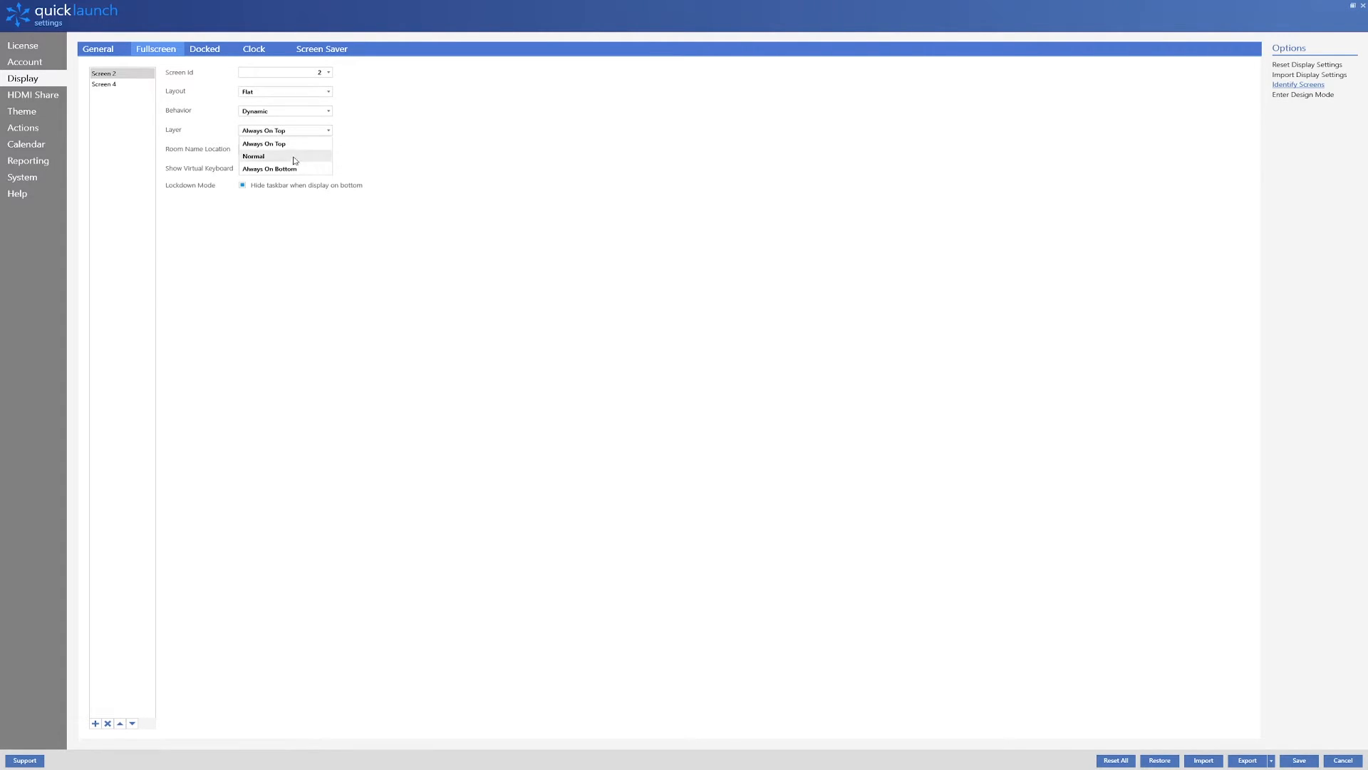
{"action": "left_click", "coordinate": [269, 168]}
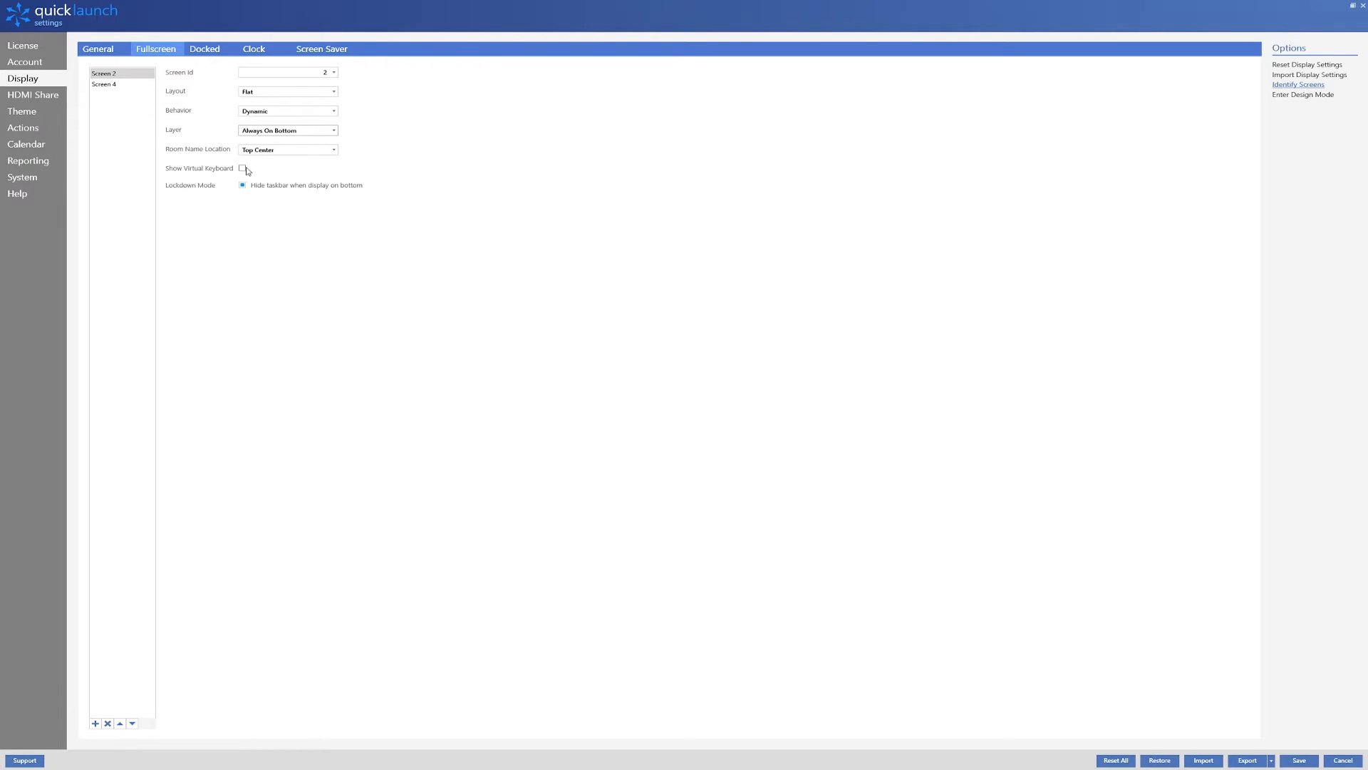
{"action": "left_click", "coordinate": [243, 168]}
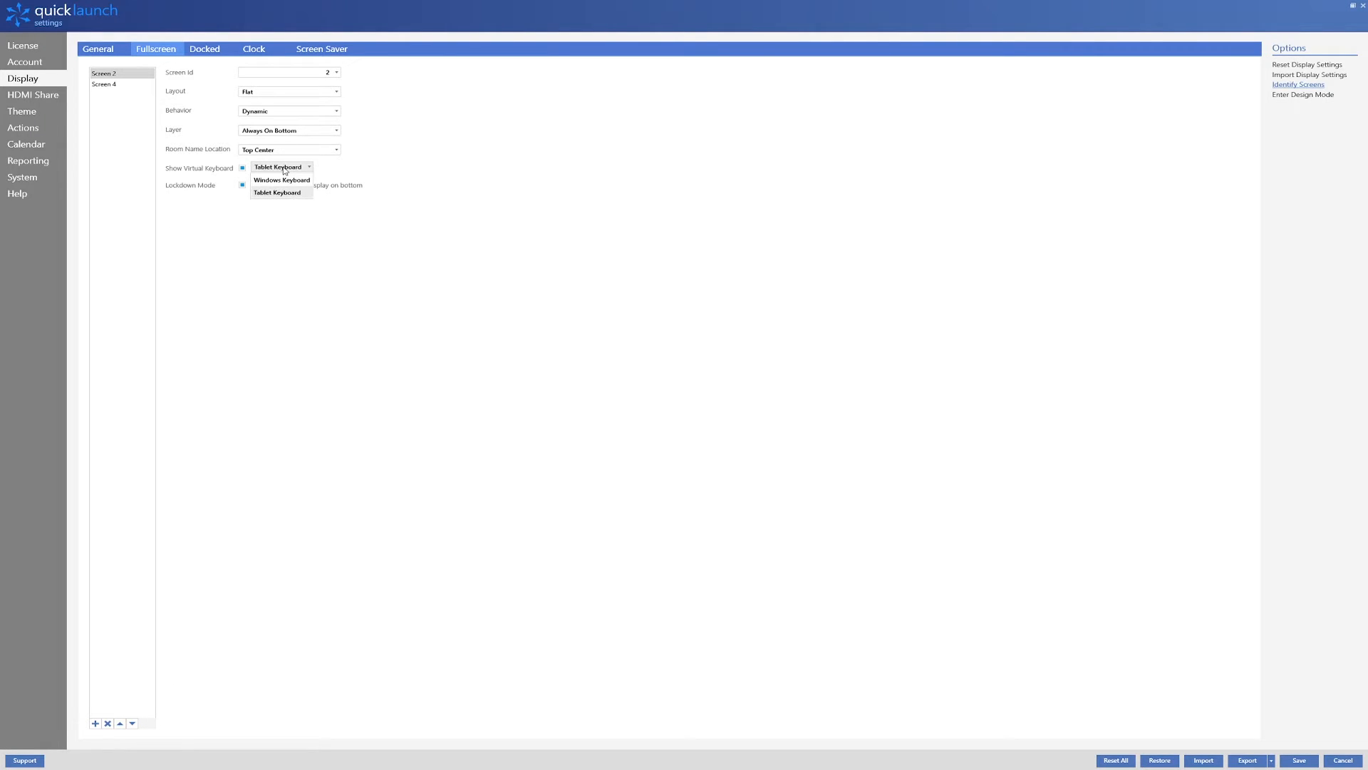
{"action": "left_click", "coordinate": [280, 180]}
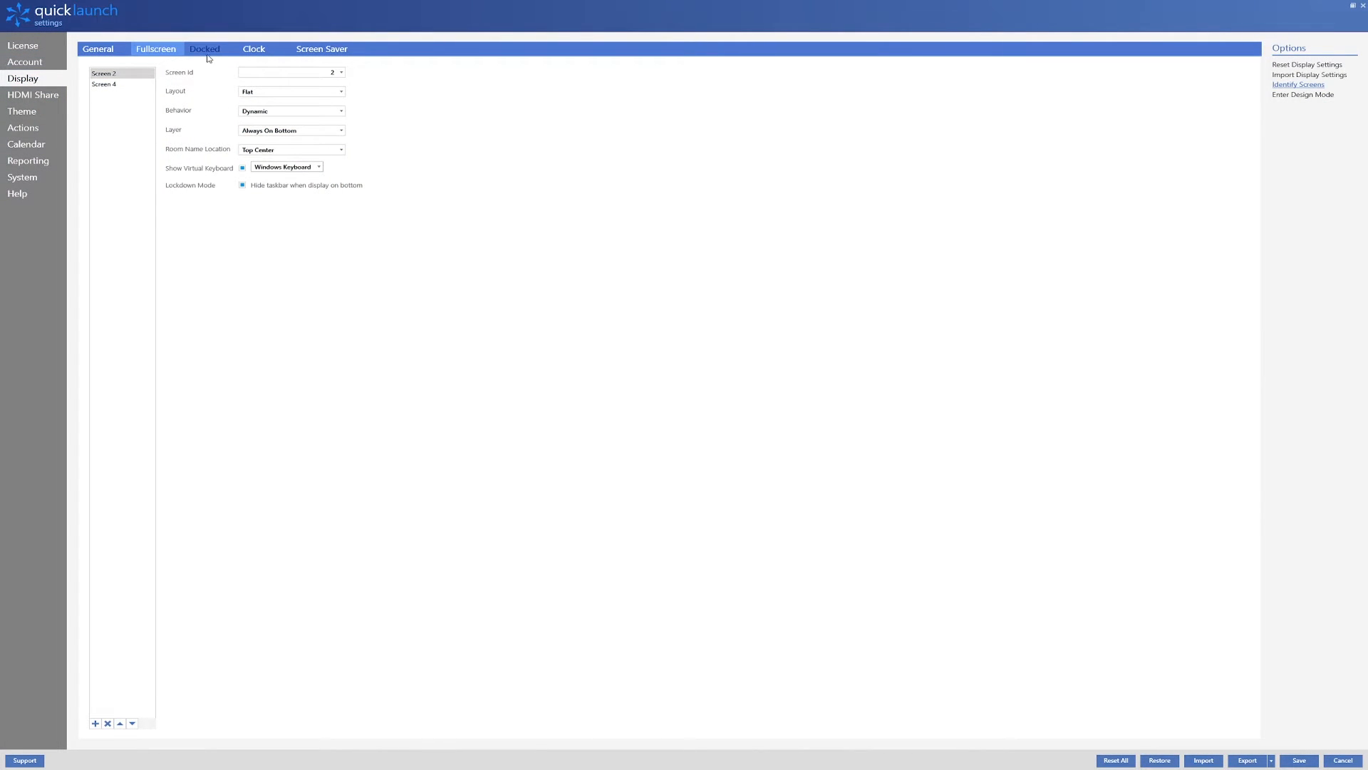
Dock the bar on screen 2 with AppBar State Auto Hide Right, then go to General.
{"action": "left_click", "coordinate": [205, 48]}
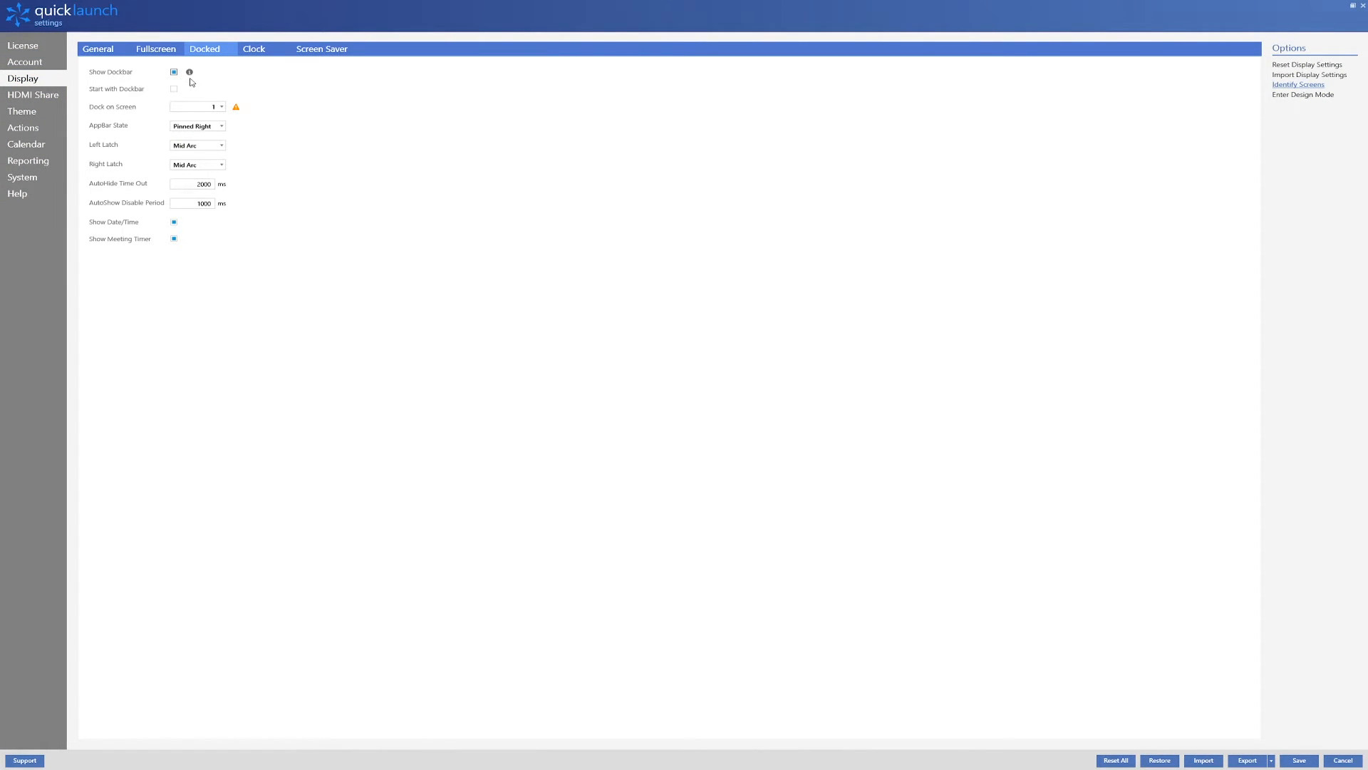
{"action": "left_click", "coordinate": [220, 106]}
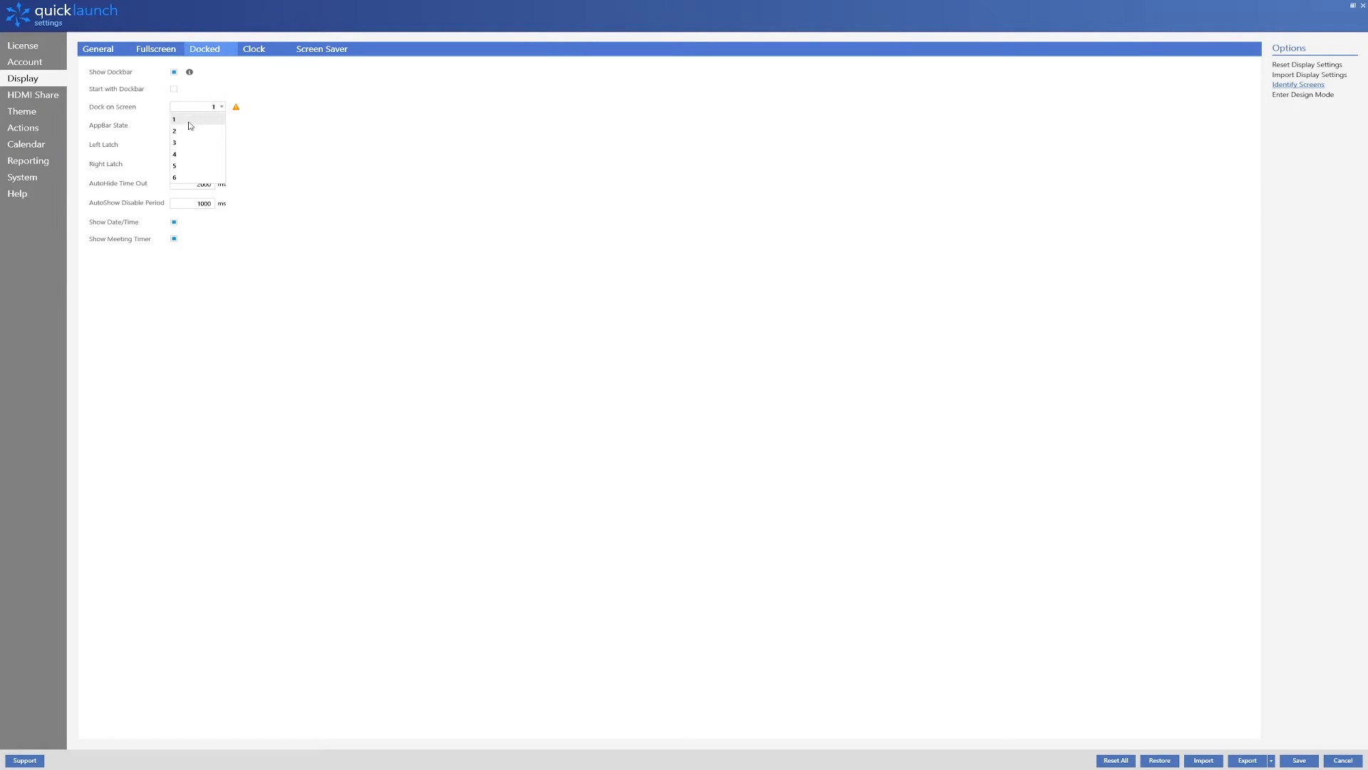
{"action": "left_click", "coordinate": [174, 130]}
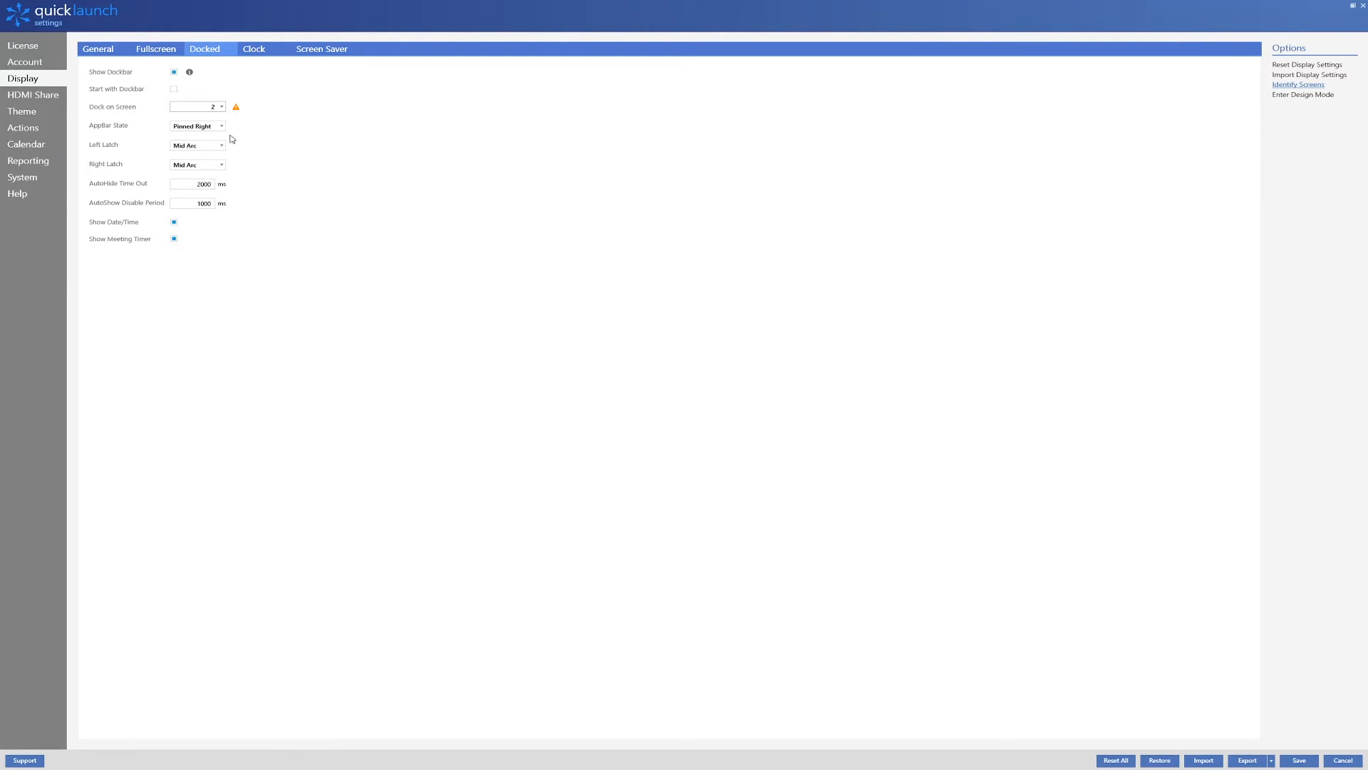
{"action": "mouse_move", "coordinate": [234, 137]}
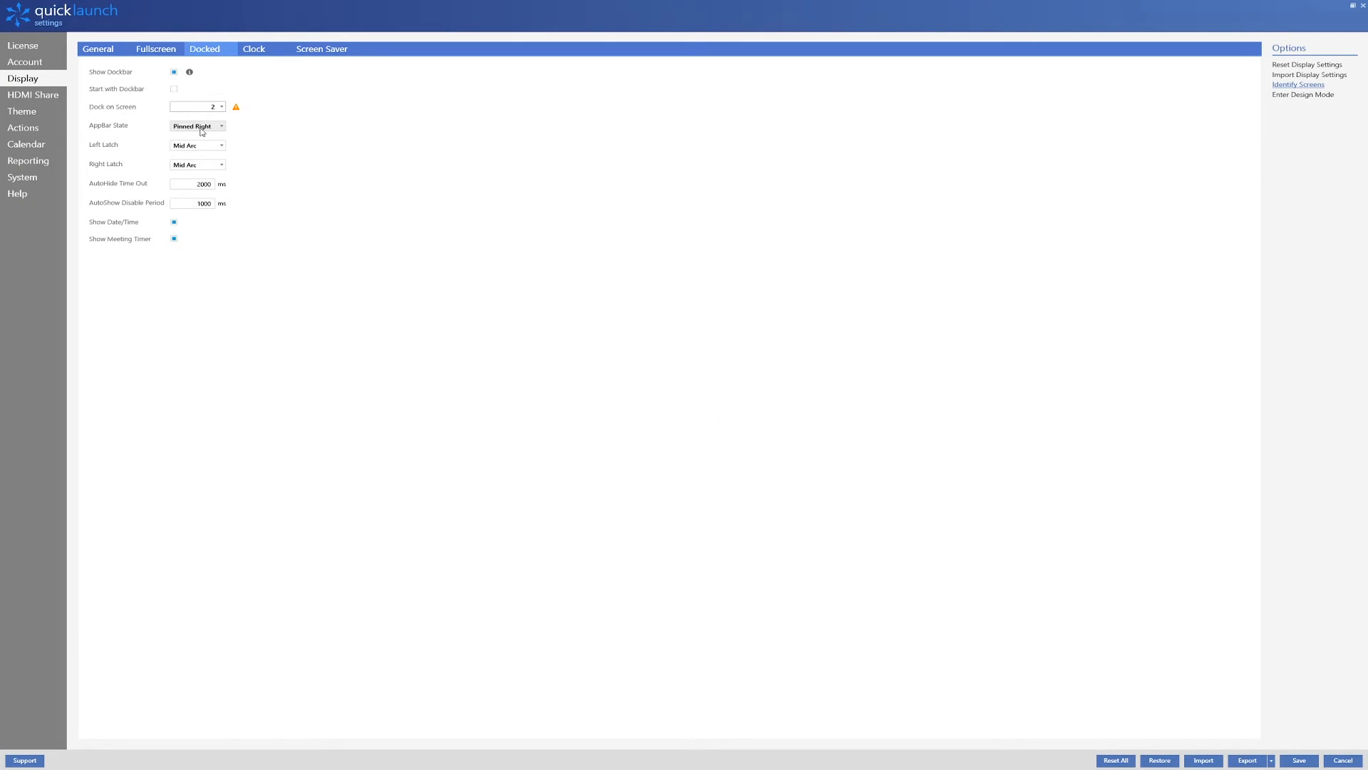
{"action": "left_click", "coordinate": [197, 125]}
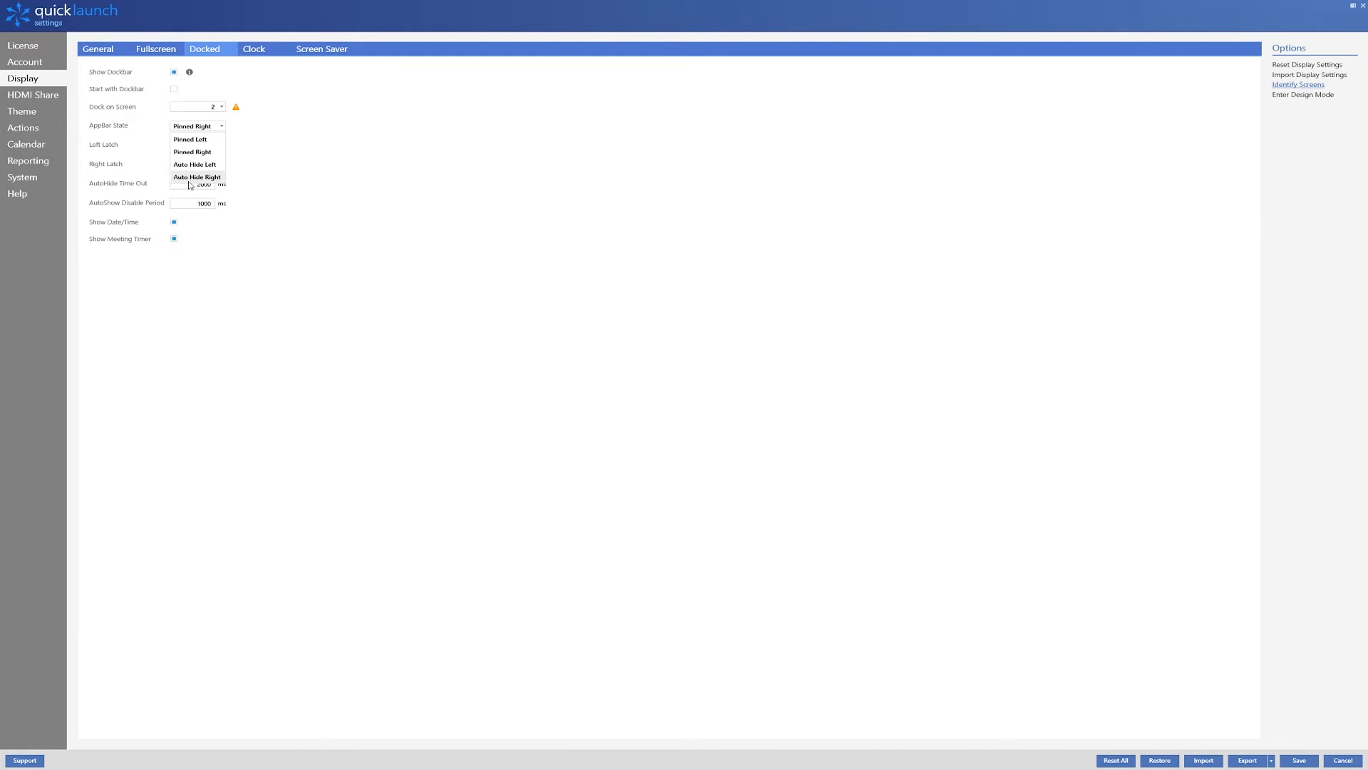
{"action": "left_click", "coordinate": [197, 177]}
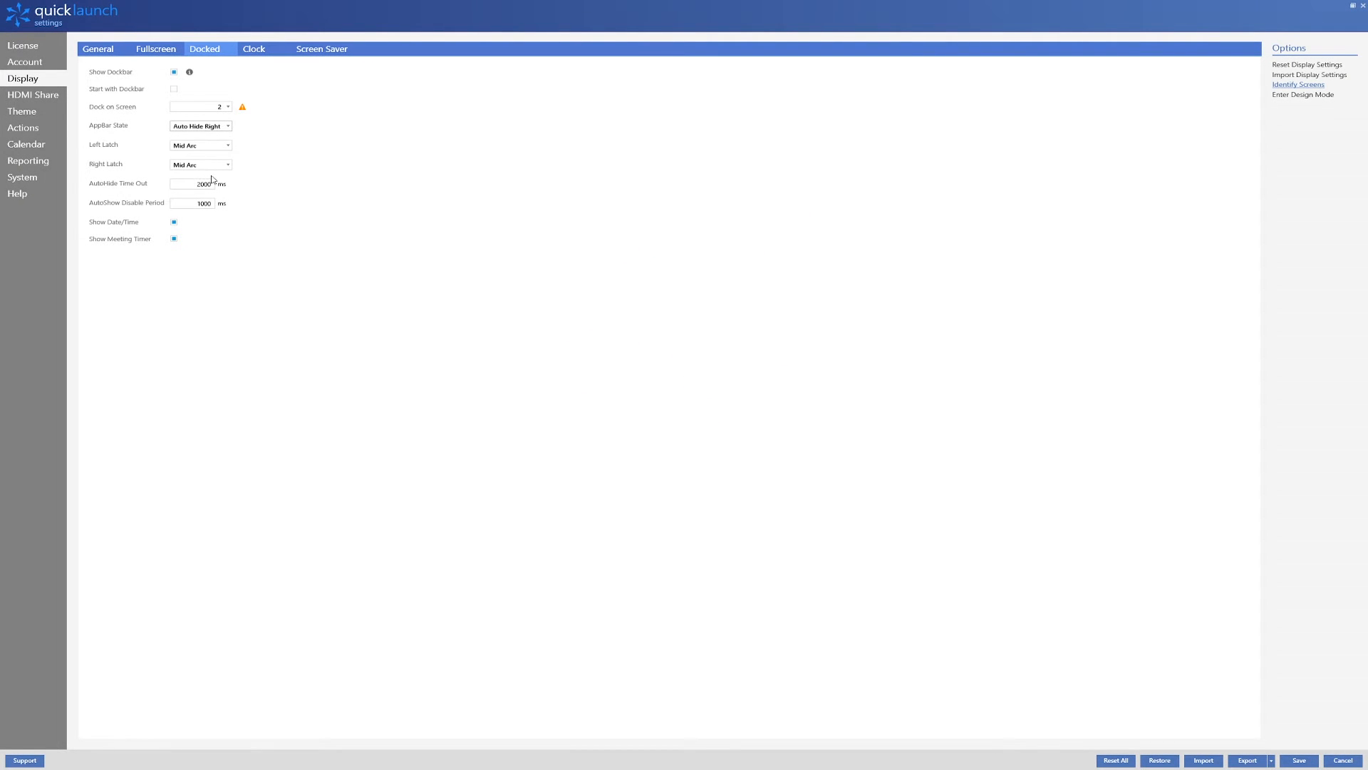
{"action": "left_click", "coordinate": [98, 48]}
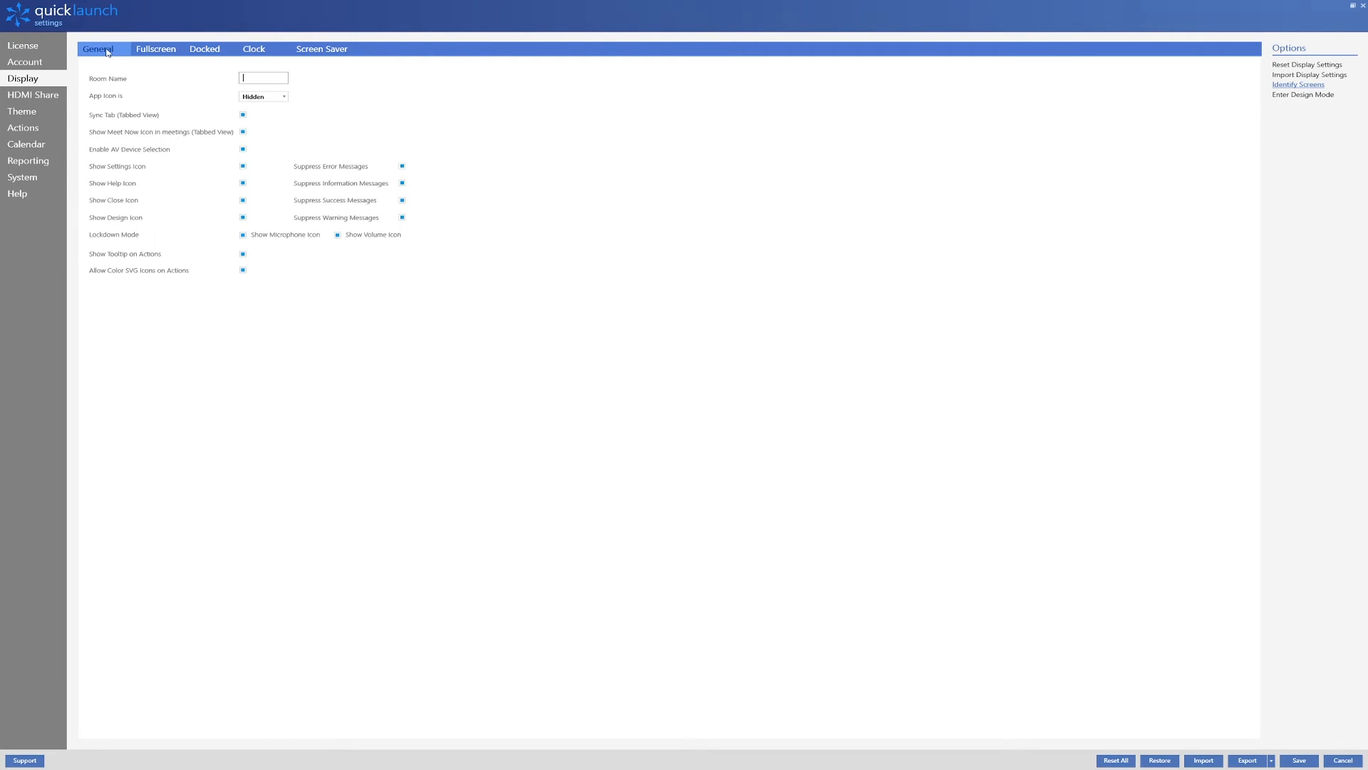
Name the room 'Dual Room', hide the help icon, and stop suppressing success and warning messages.
{"action": "type", "text": "Du"}
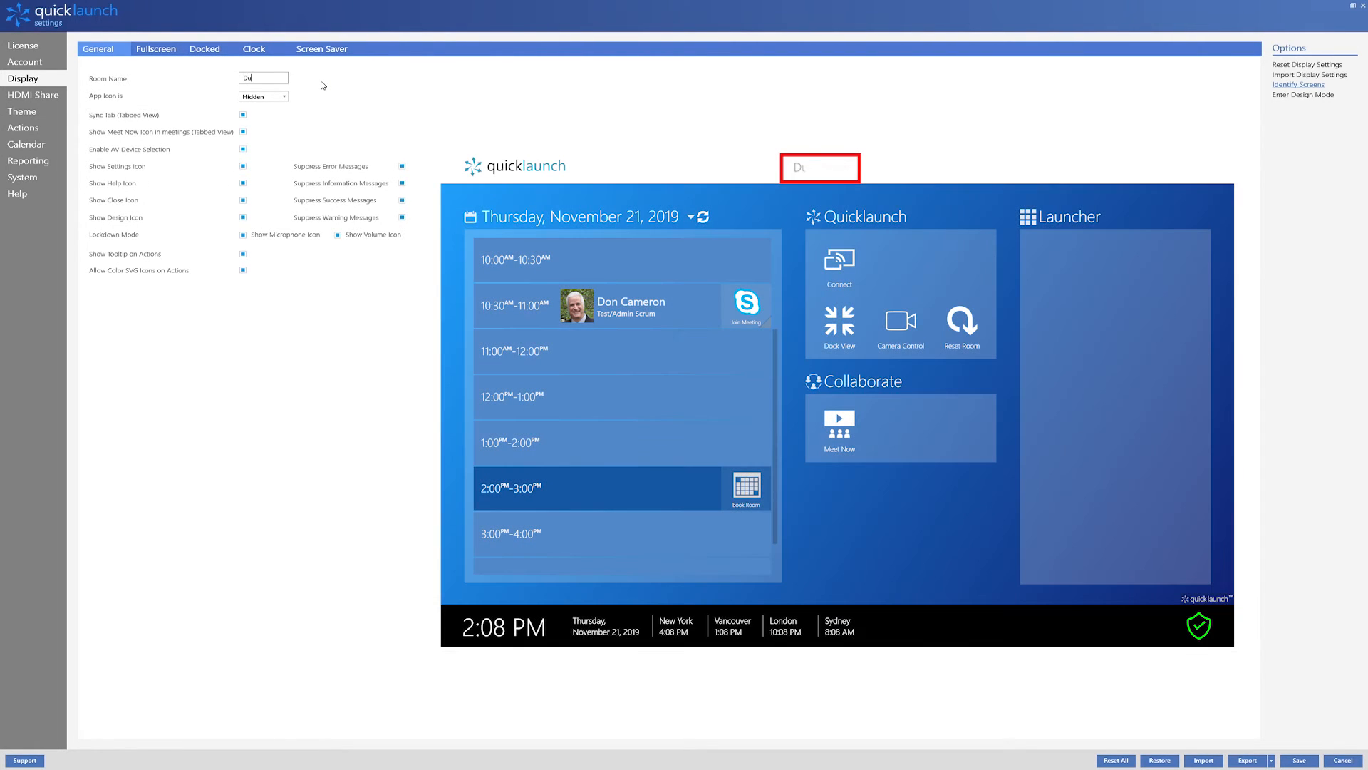
{"action": "type", "text": "al Room"}
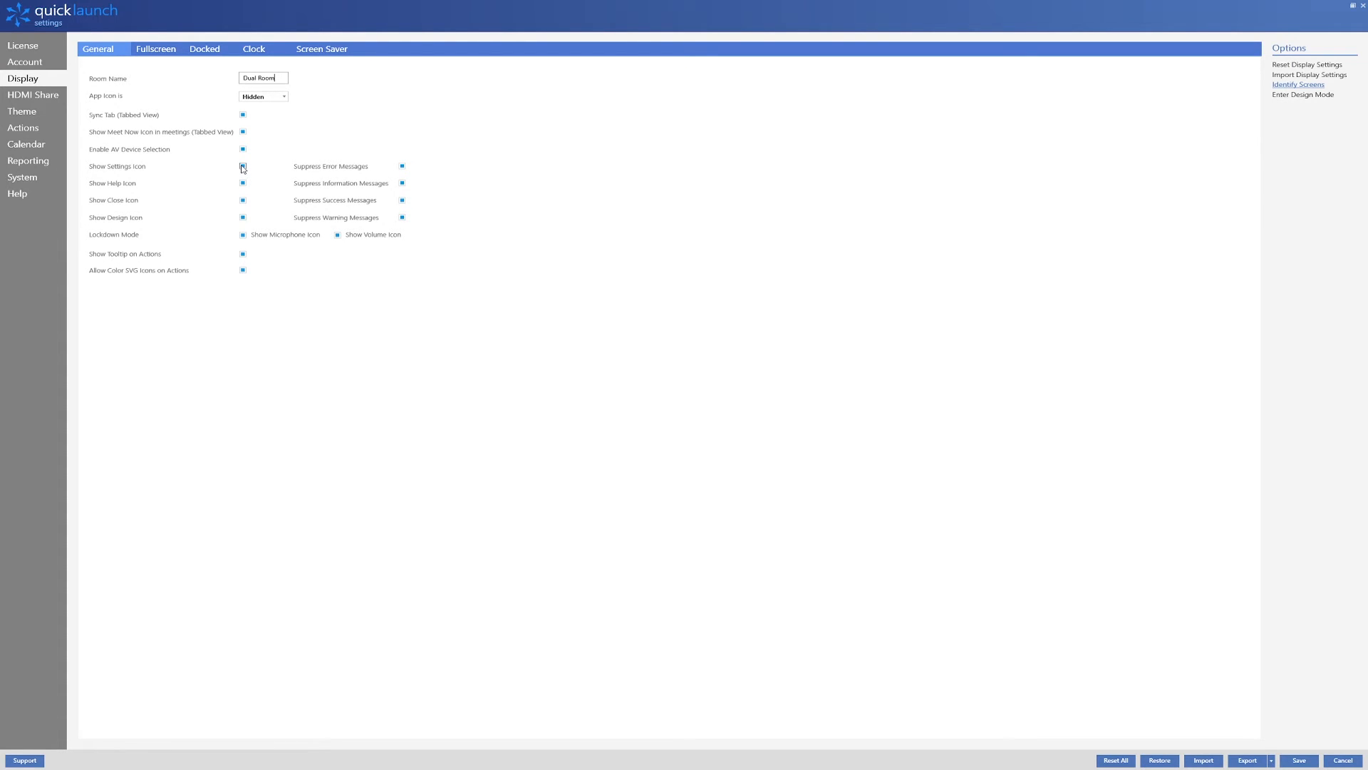
{"action": "left_click", "coordinate": [242, 166]}
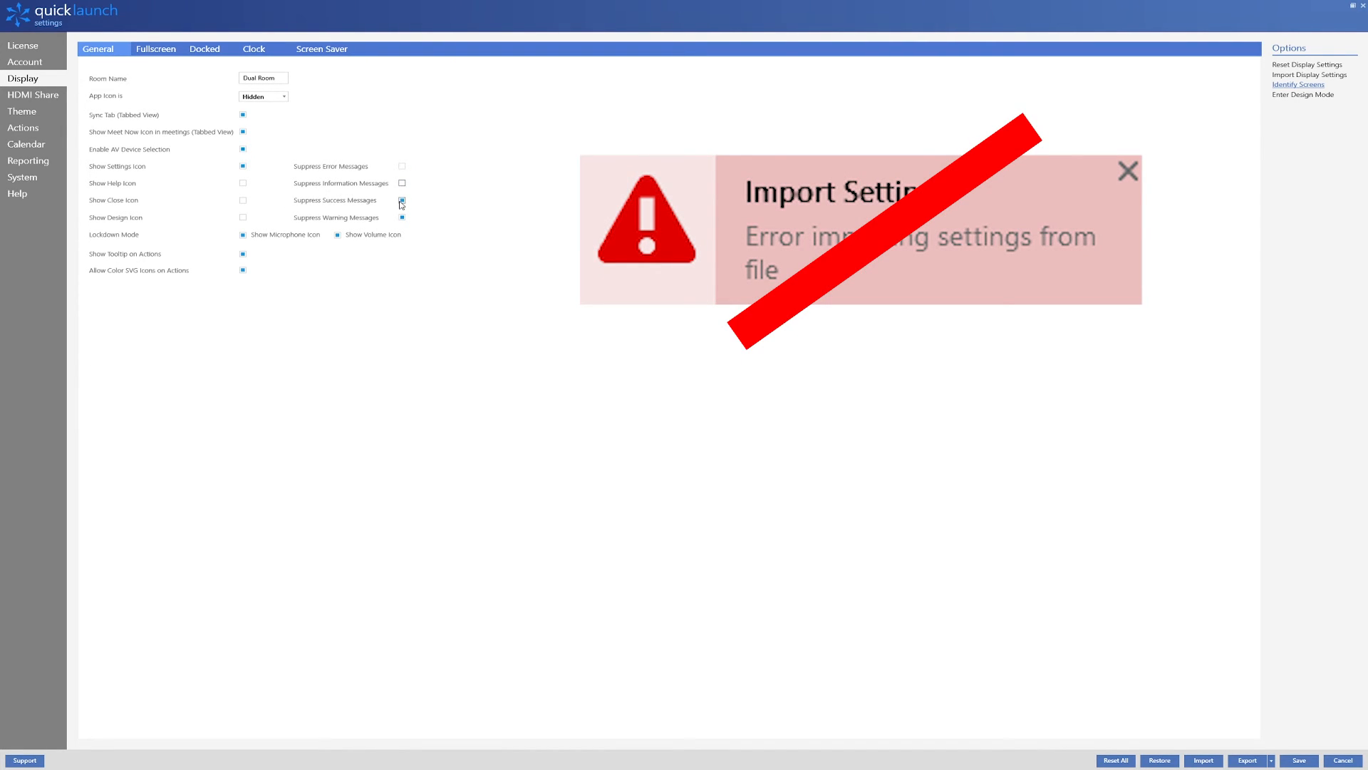
{"action": "left_click", "coordinate": [402, 218]}
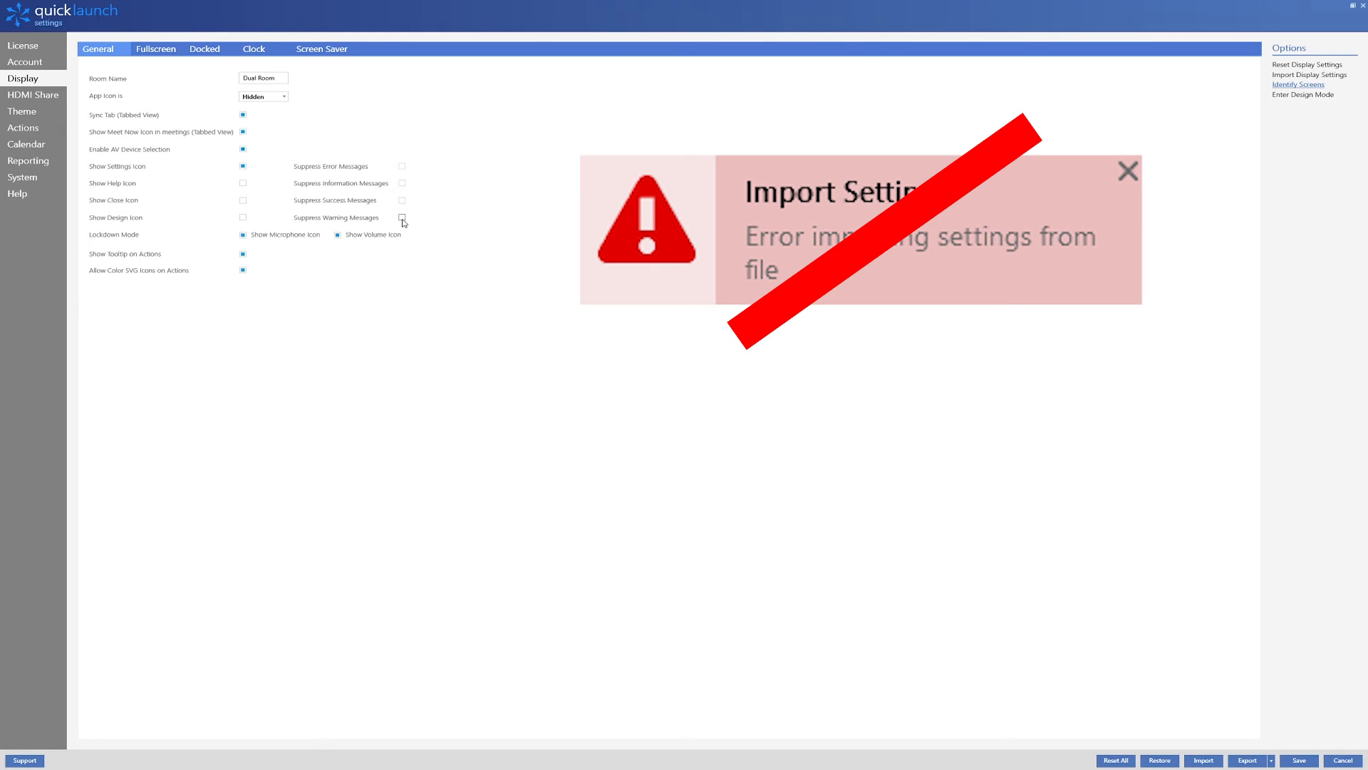
{"action": "left_click", "coordinate": [1127, 170]}
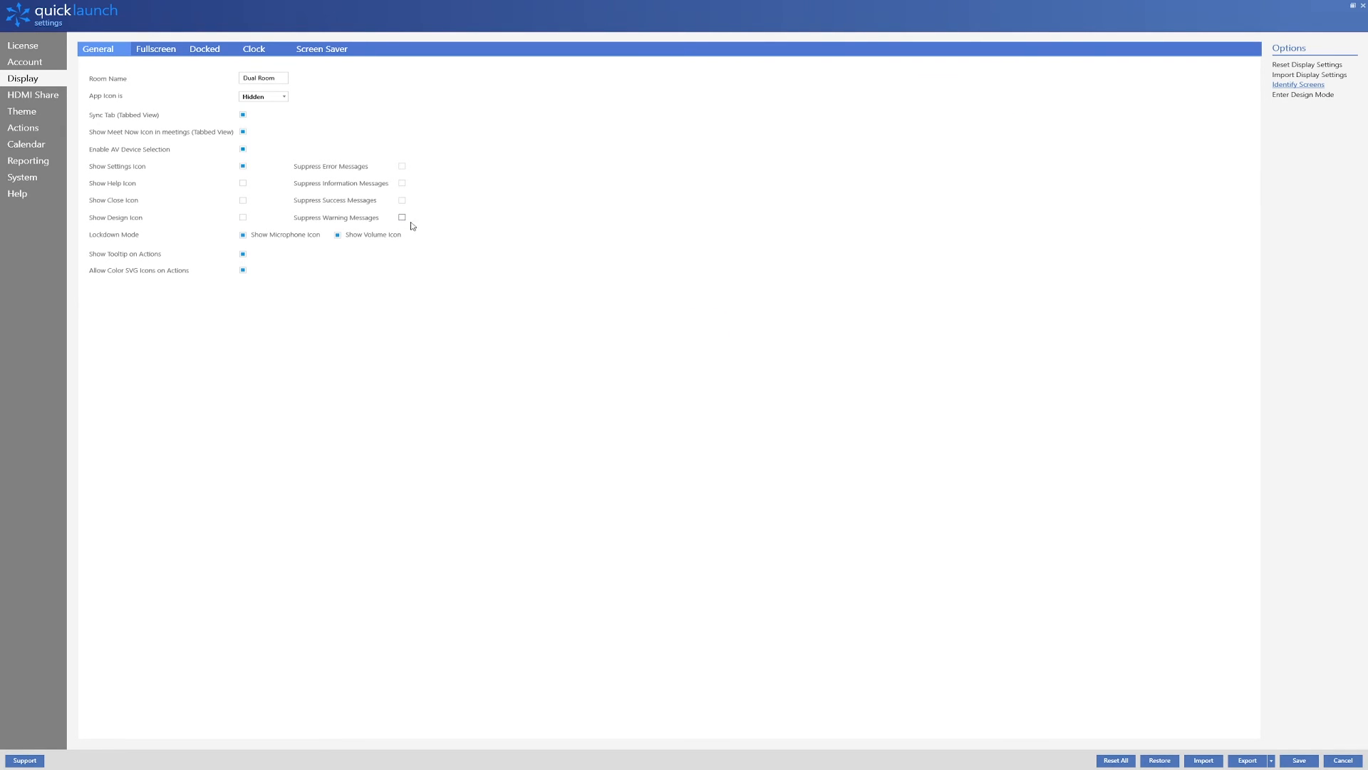